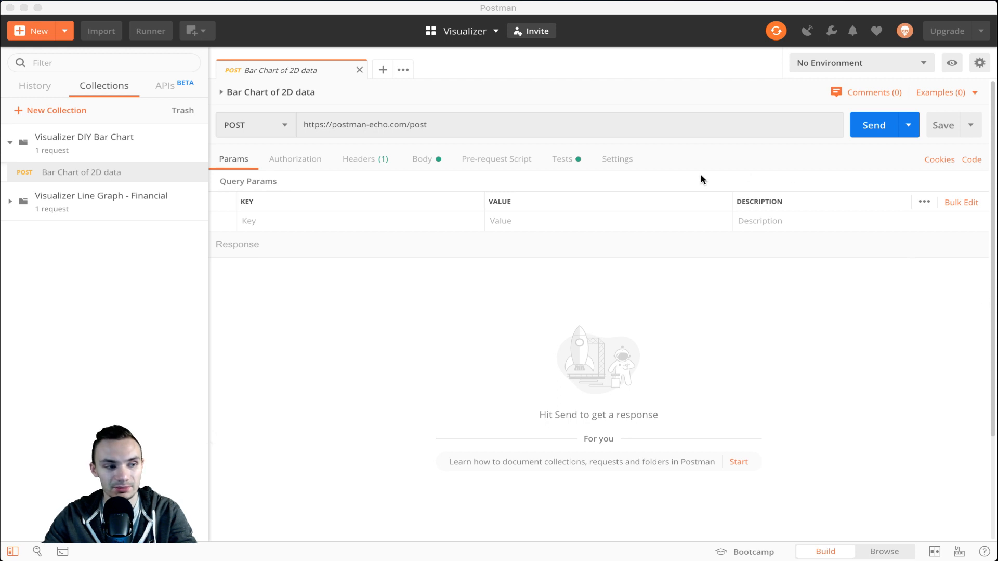
# Send the Bar Chart of 2D data request and review its JSON labels and data arrays
pyautogui.click(875, 125)
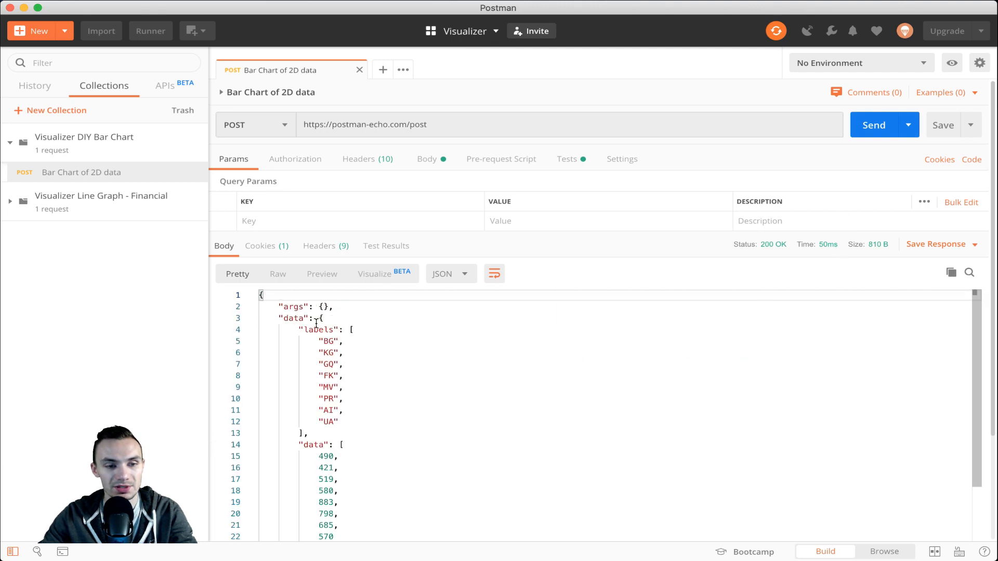
pyautogui.moveTo(378, 383)
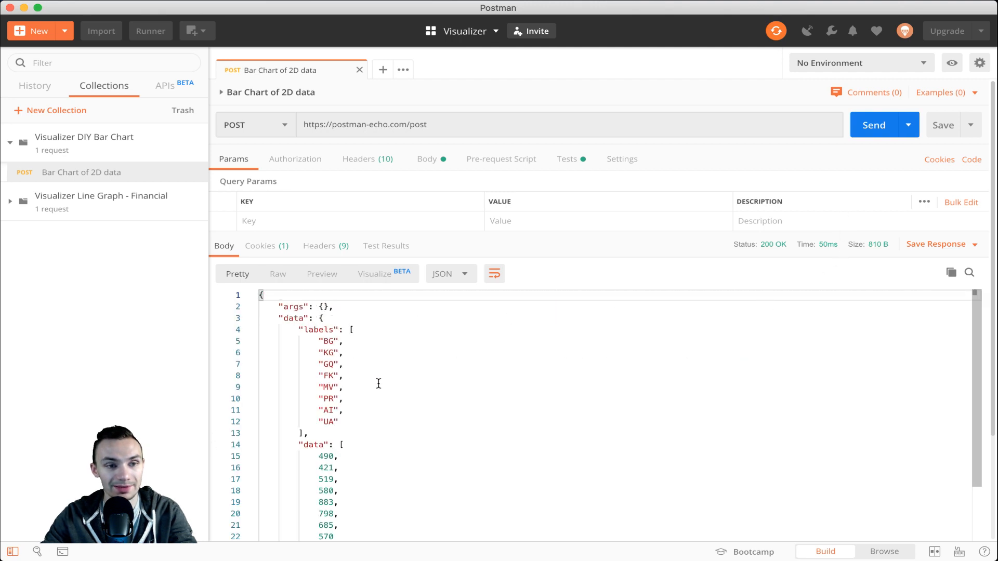
pyautogui.moveTo(407, 389)
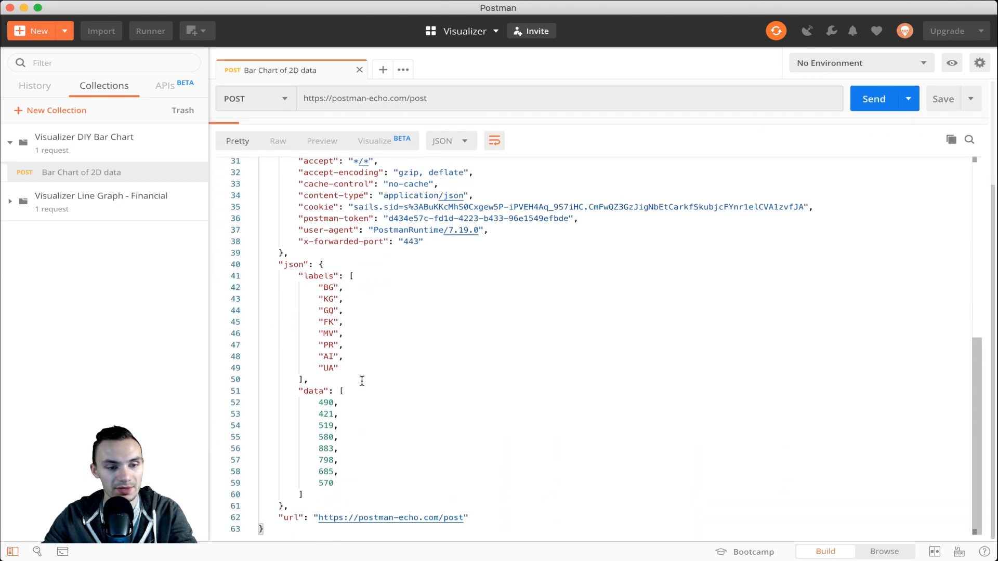
pyautogui.click(872, 99)
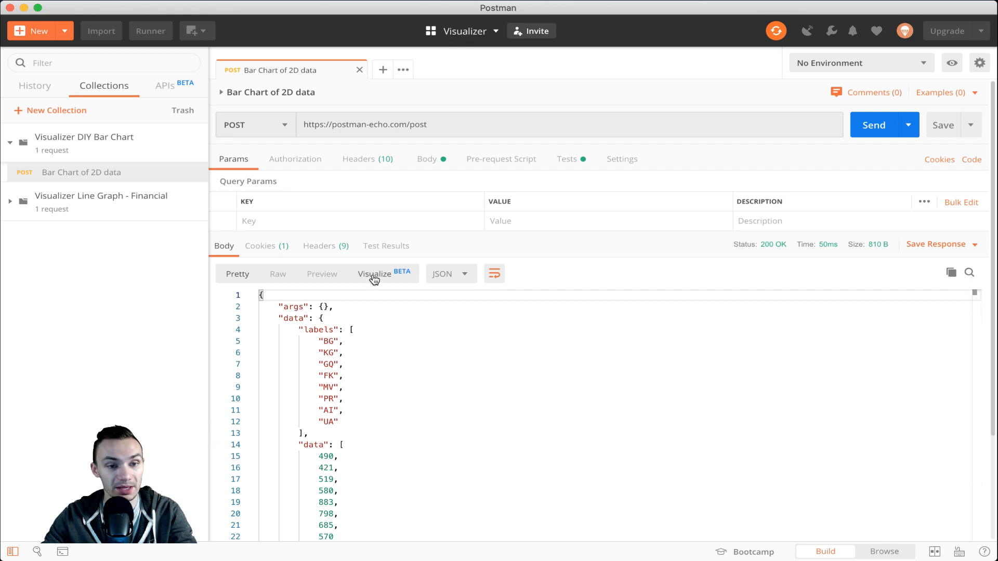
pyautogui.click(374, 274)
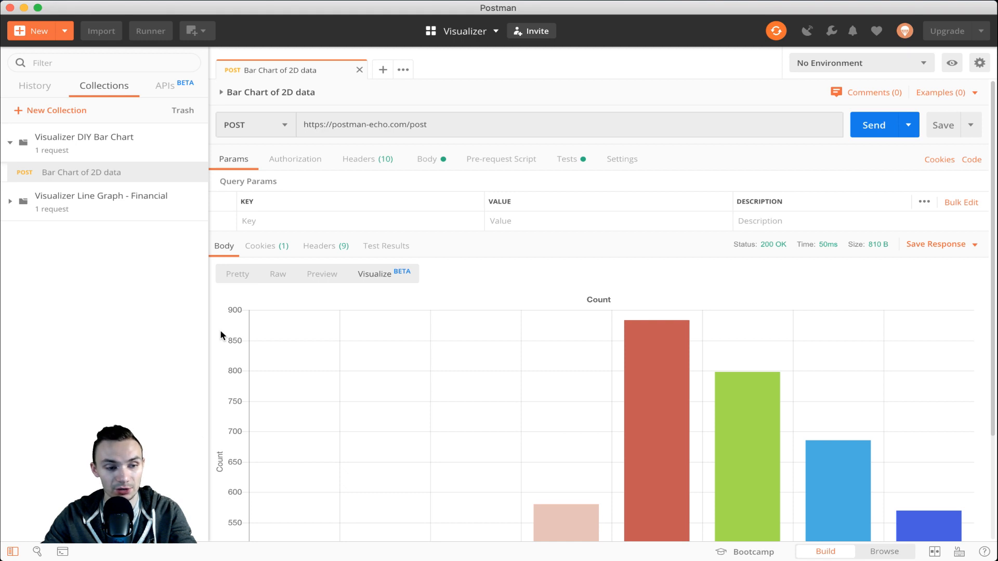
pyautogui.scroll(-3)
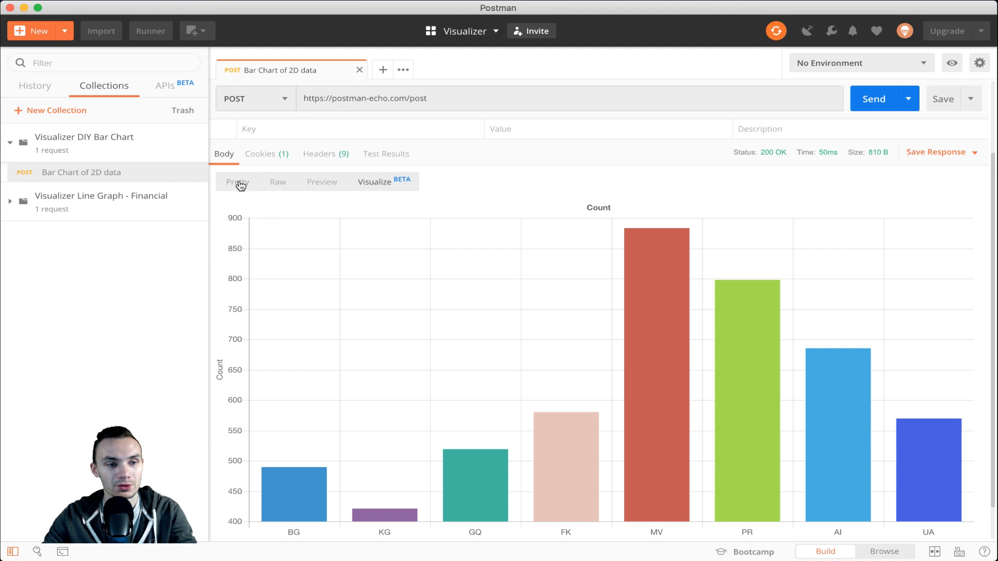
pyautogui.click(237, 182)
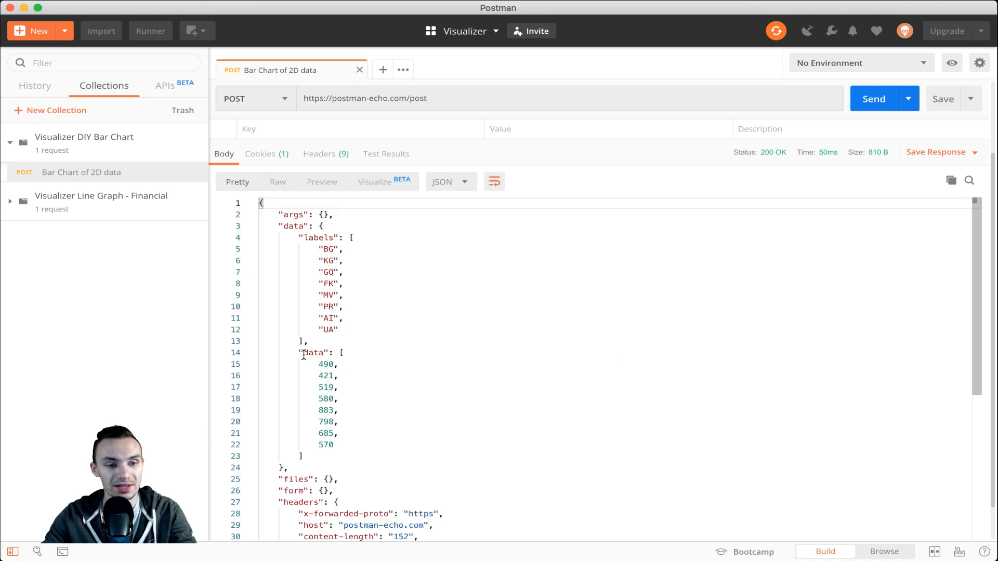
pyautogui.moveTo(303, 353); pyautogui.dragTo(302, 455)
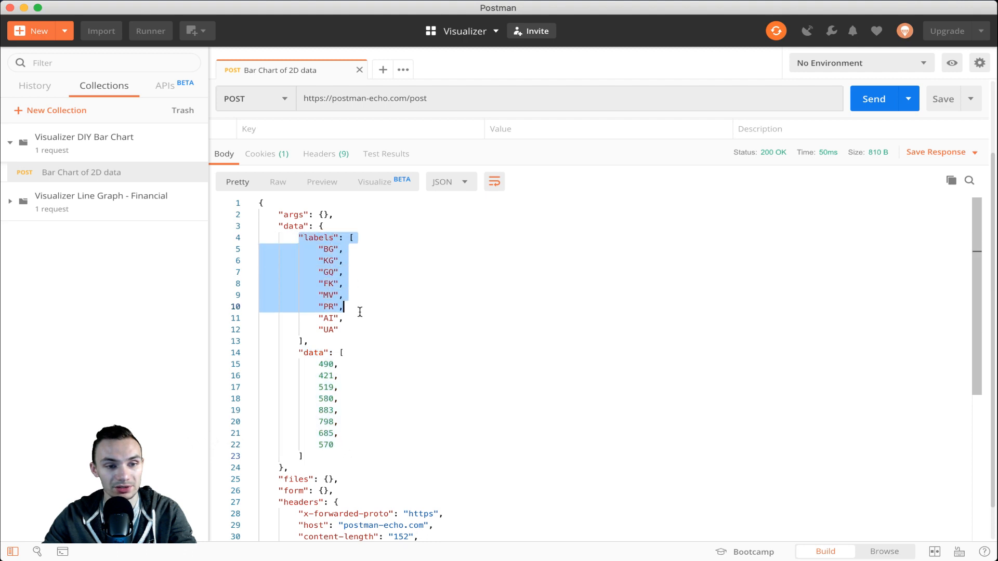
pyautogui.moveTo(341, 305); pyautogui.dragTo(309, 340)
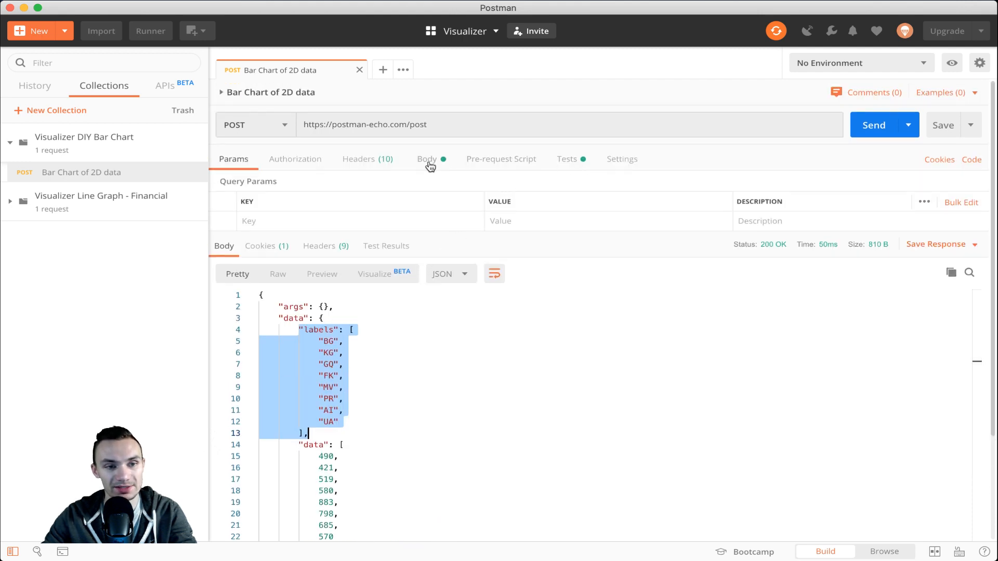
# Review the randomCountryCode labels in the request Body, then view the Tests script binding res.data
pyautogui.click(426, 158)
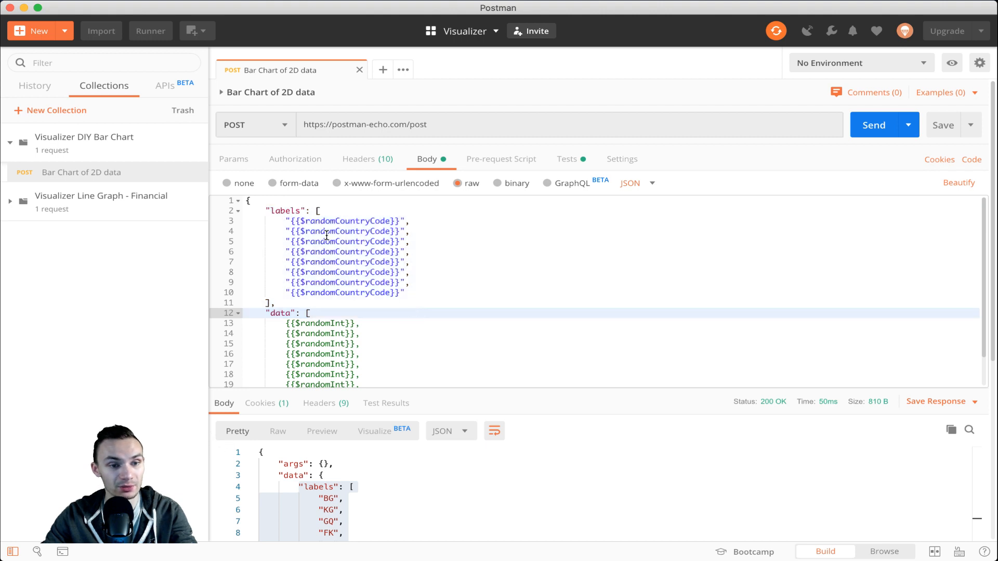
pyautogui.moveTo(290, 220); pyautogui.dragTo(276, 303)
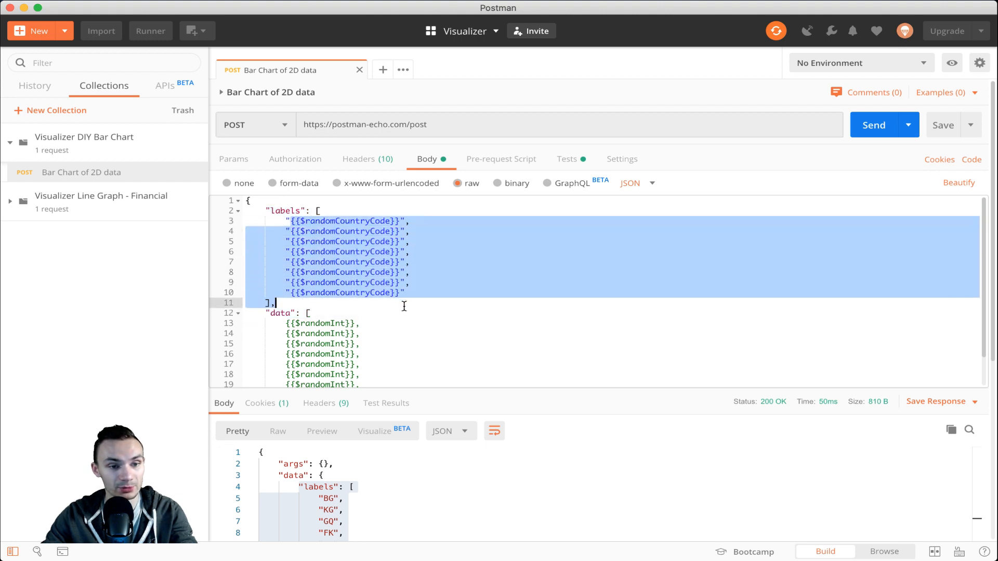
pyautogui.scroll(-3)
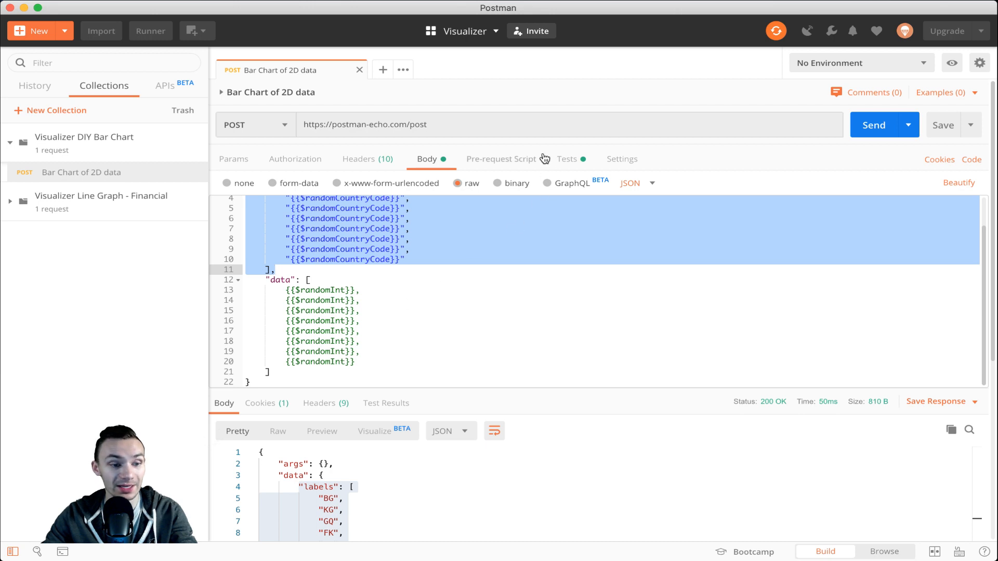
pyautogui.click(565, 158)
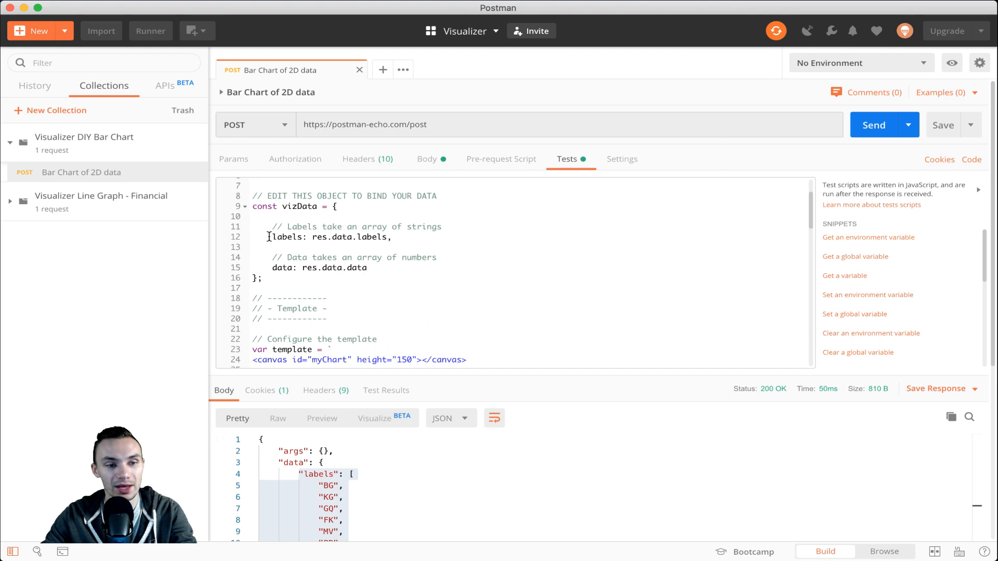
pyautogui.click(309, 268)
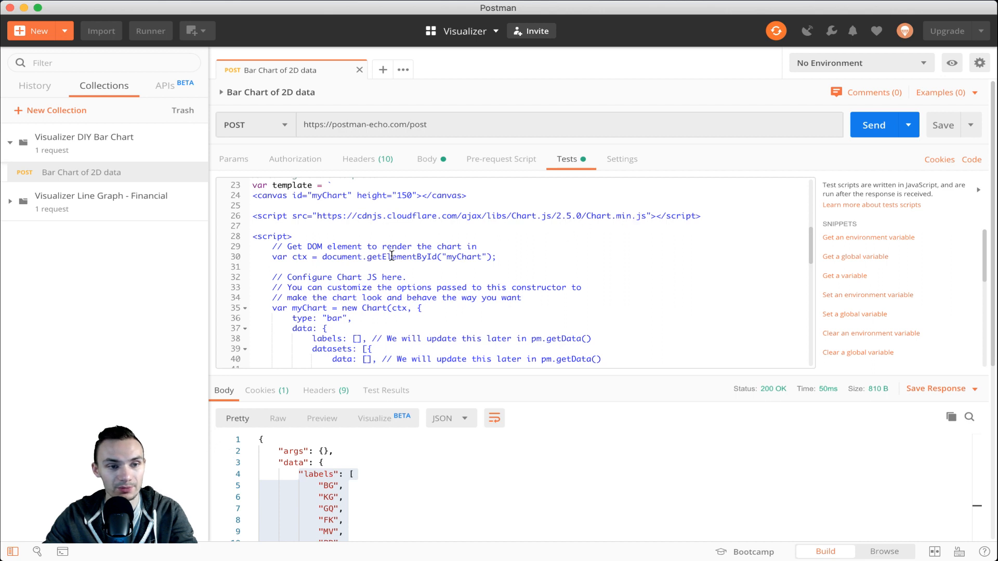
pyautogui.scroll(-3)
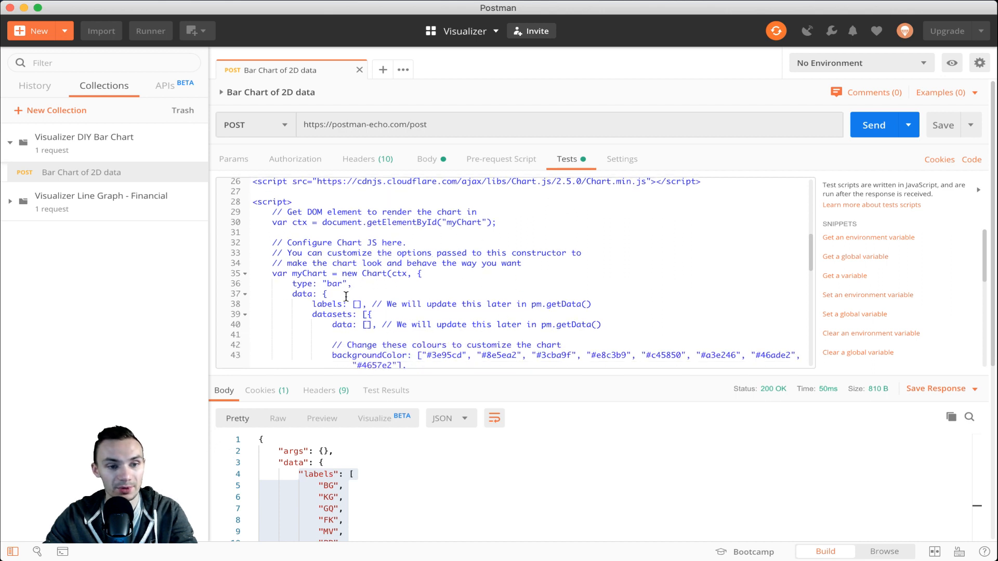
pyautogui.scroll(-3)
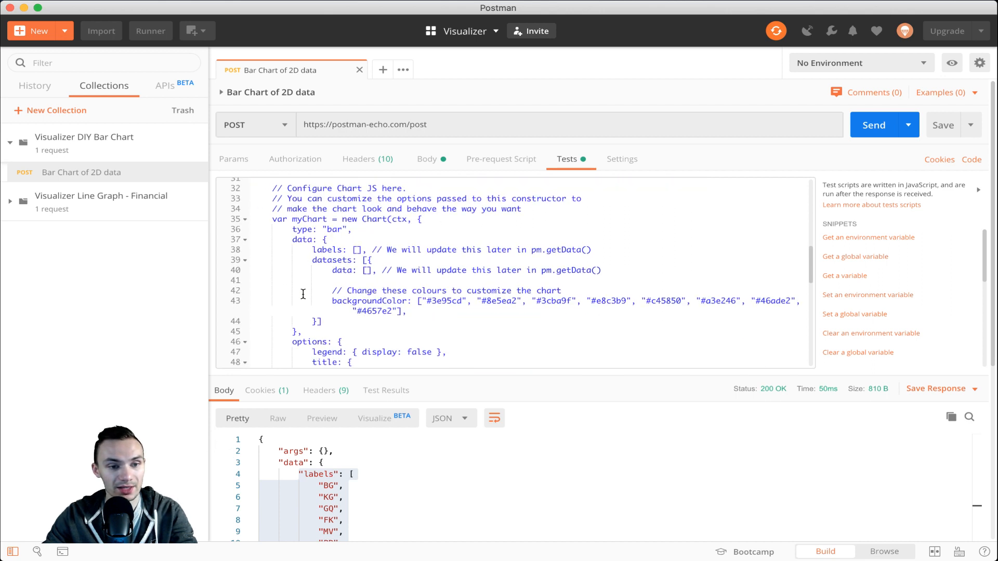
pyautogui.click(336, 270)
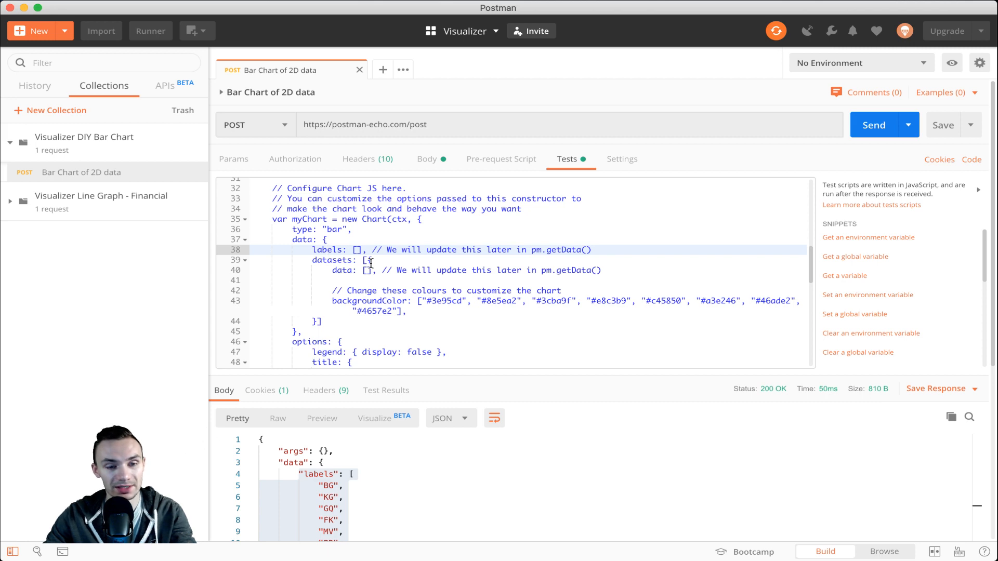
pyautogui.scroll(-3)
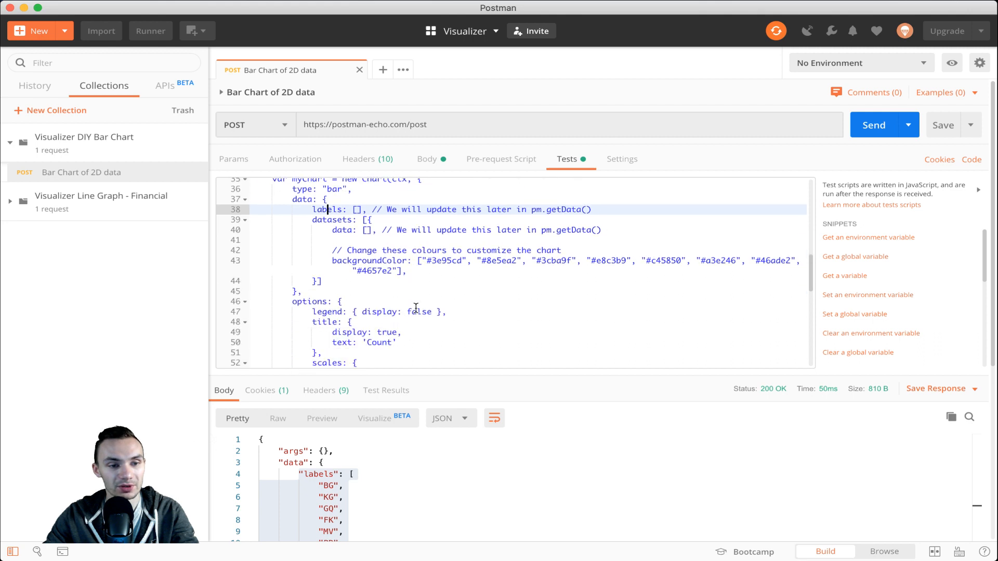
pyautogui.scroll(-3)
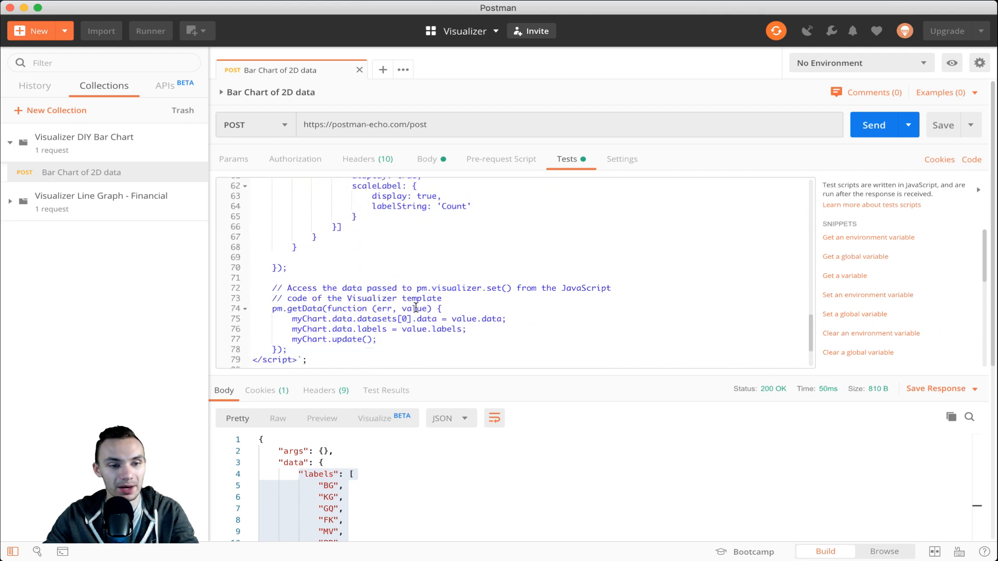
pyautogui.scroll(-3)
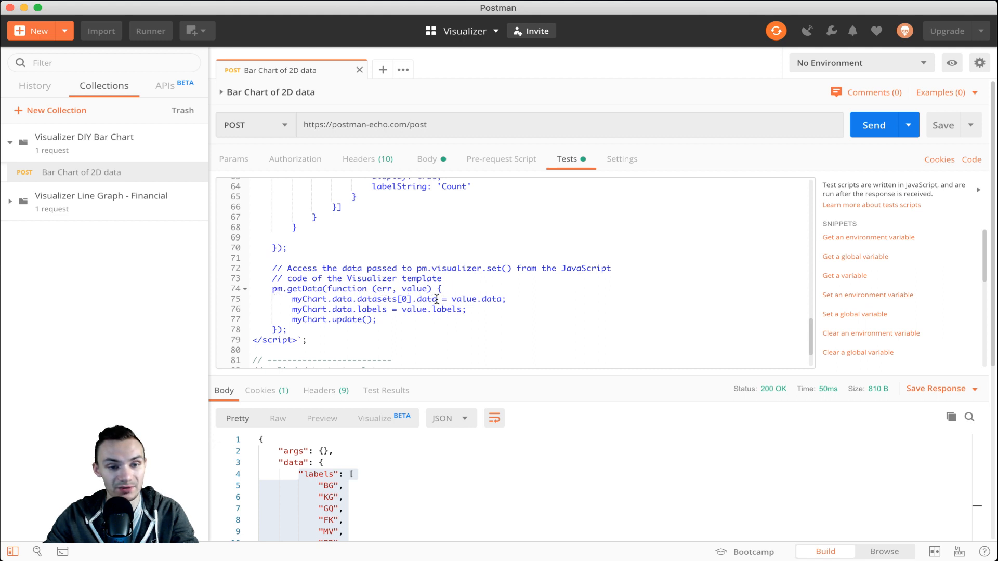
pyautogui.doubleClick(415, 288)
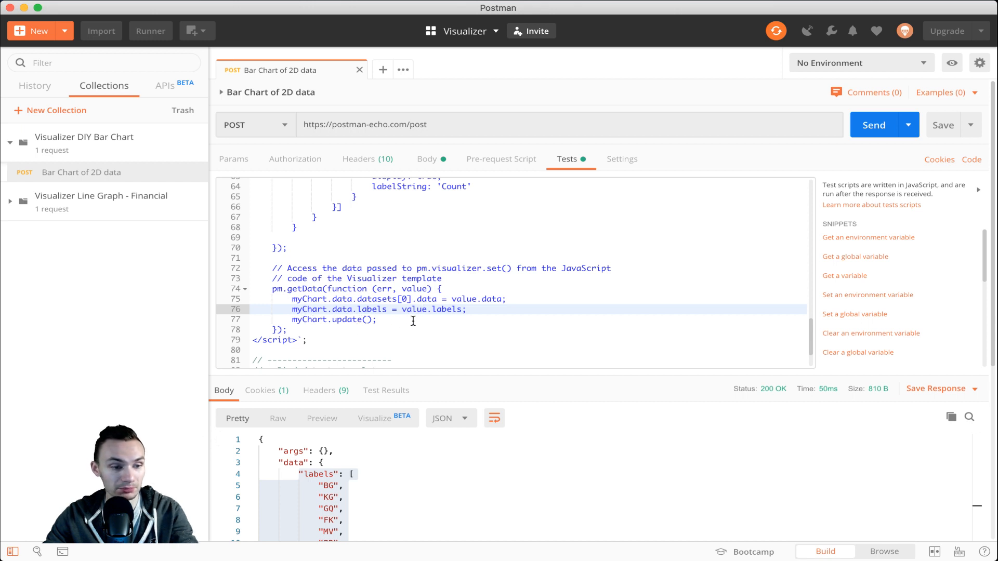
pyautogui.scroll(-3)
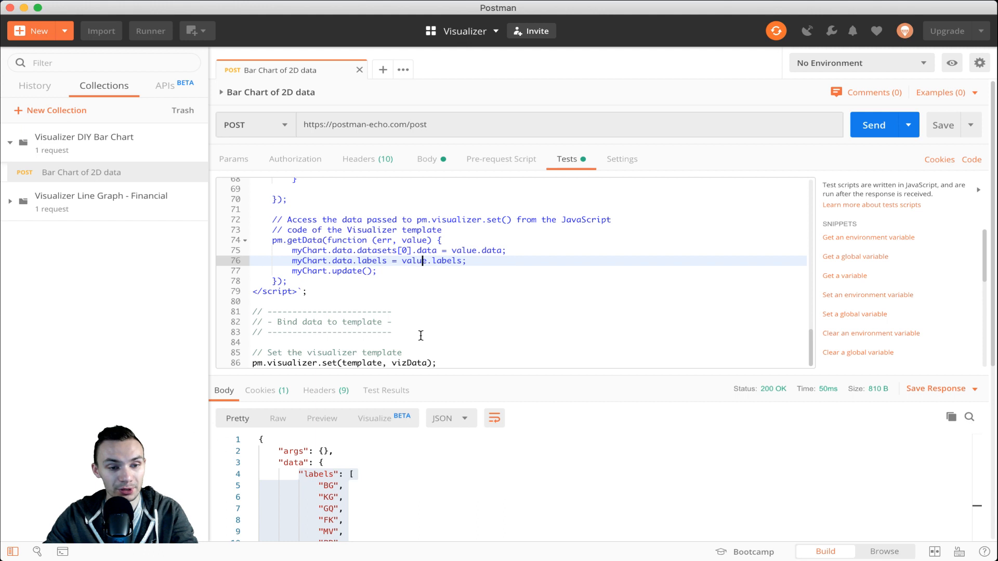
pyautogui.moveTo(275, 362)
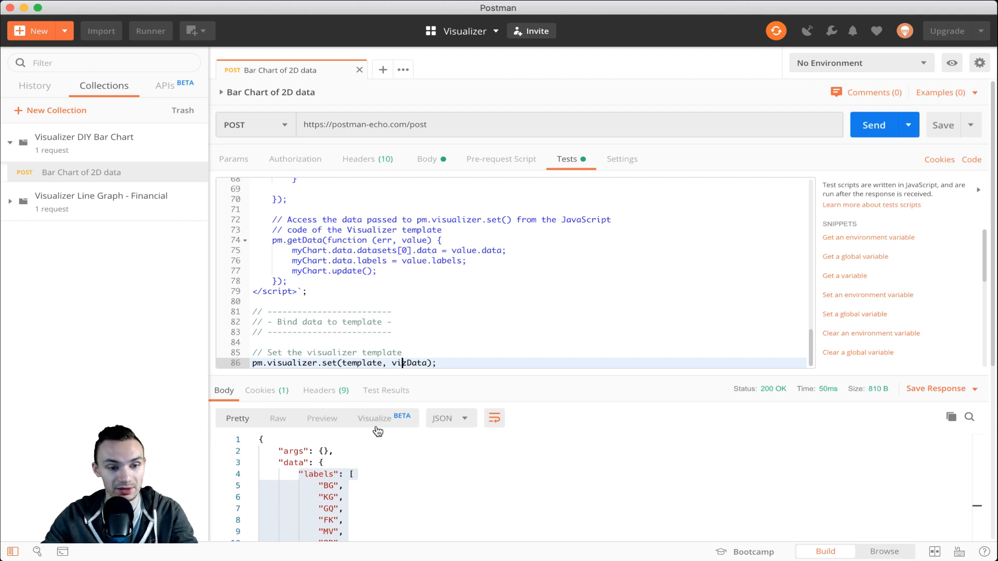
# Switch the response to Visualize and resend so the bar chart redraws with new random values
pyautogui.click(428, 302)
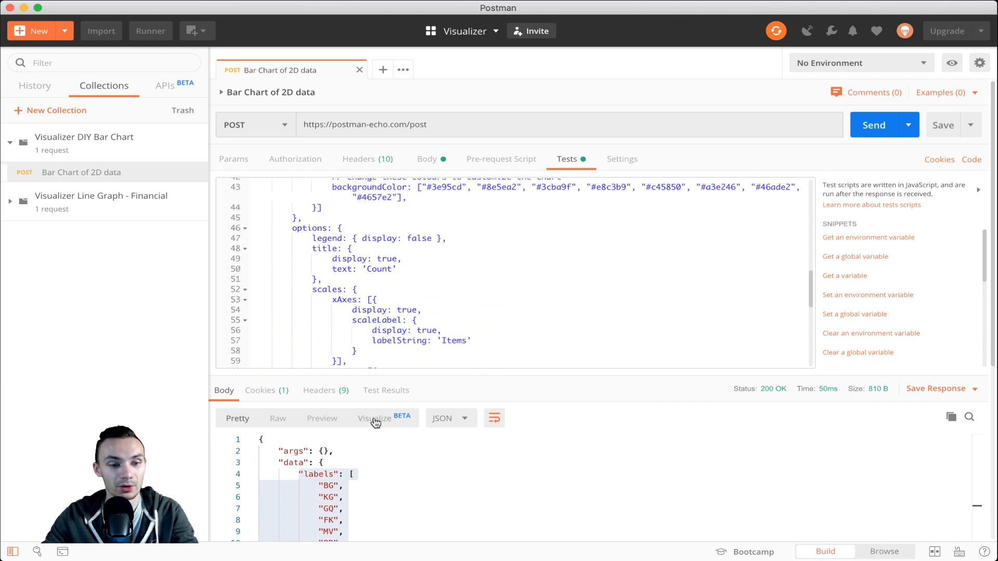
pyautogui.click(373, 418)
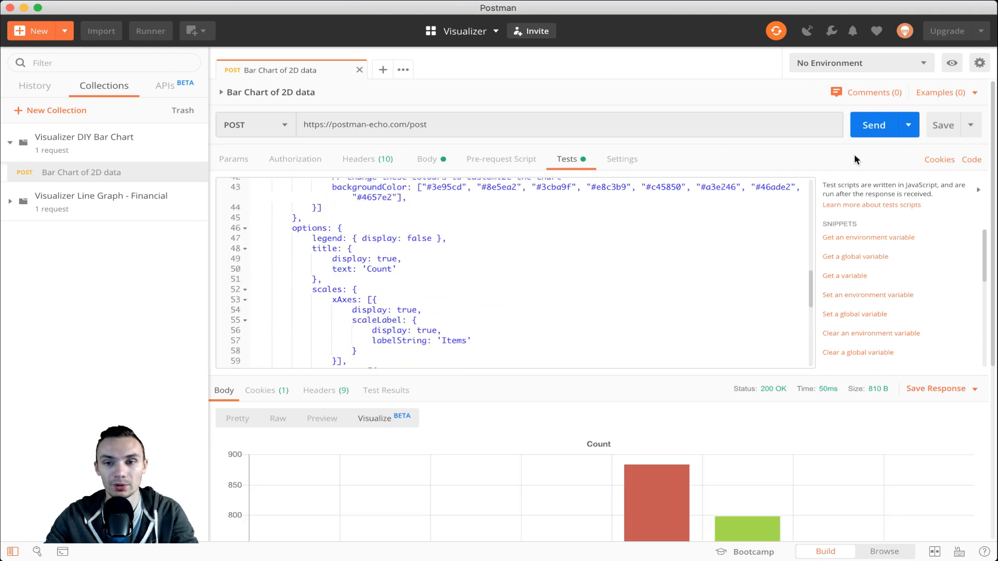
pyautogui.click(873, 125)
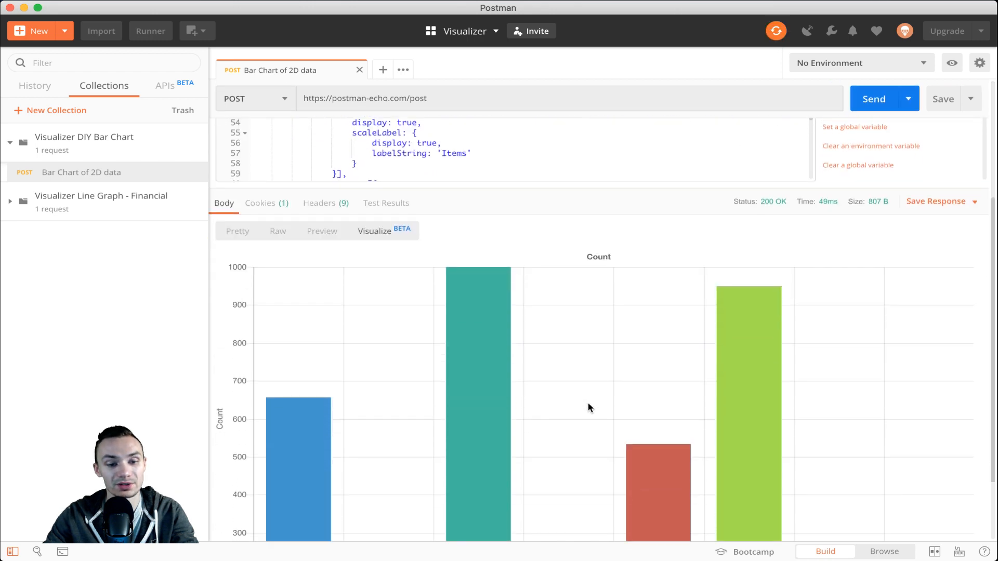
pyautogui.scroll(-3)
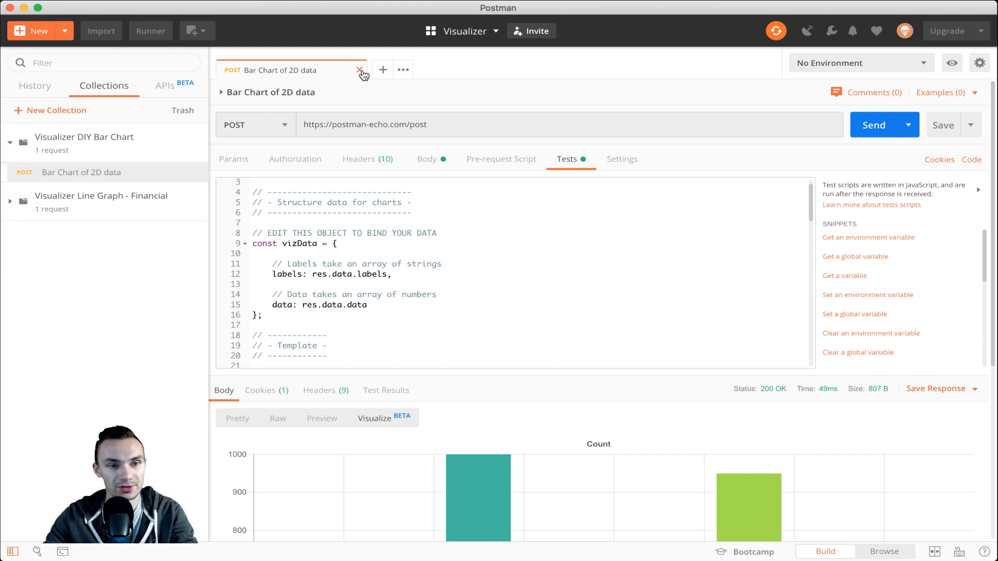
# Close the bar chart request and collapse the Visualizer DIY Bar Chart collection
pyautogui.click(361, 70)
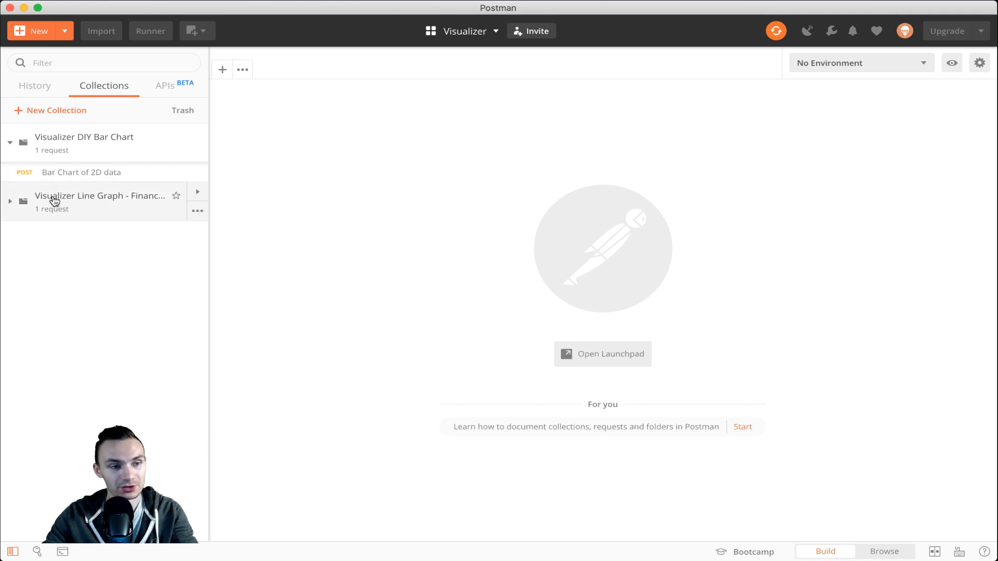
pyautogui.moveTo(95, 215)
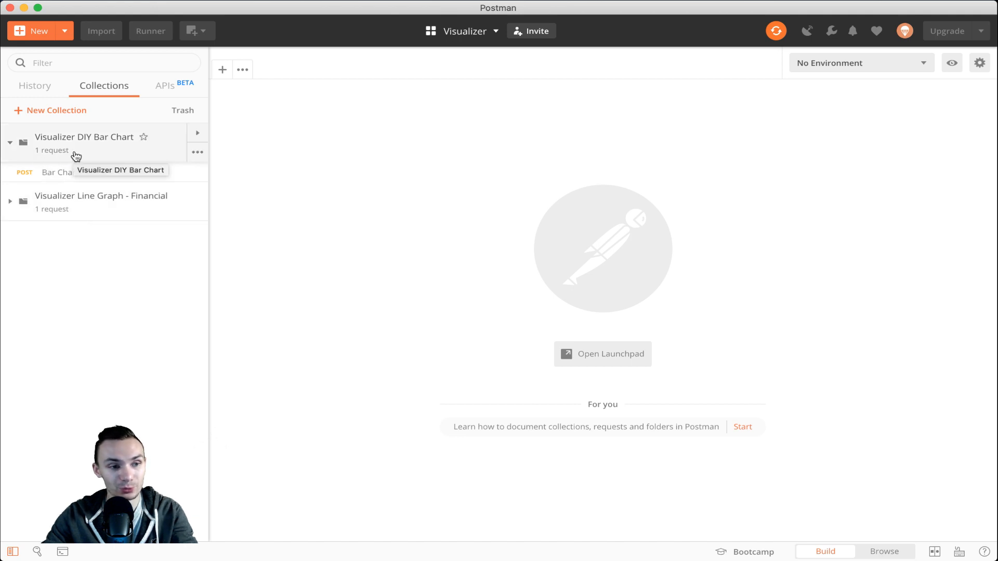
pyautogui.click(9, 142)
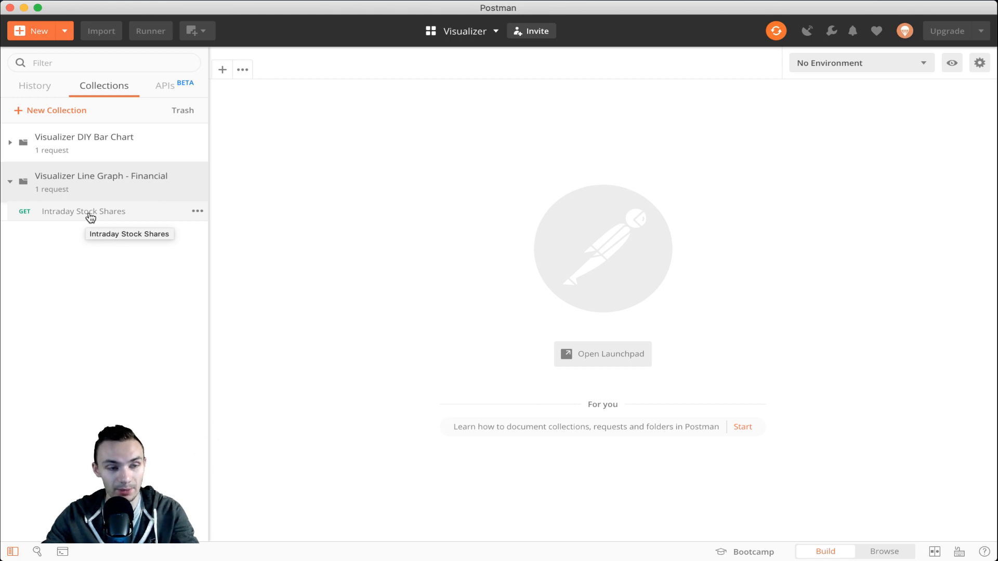
# Open the Intraday Stock Shares GET request showing its symbol, range, interval and api_token params
pyautogui.click(83, 211)
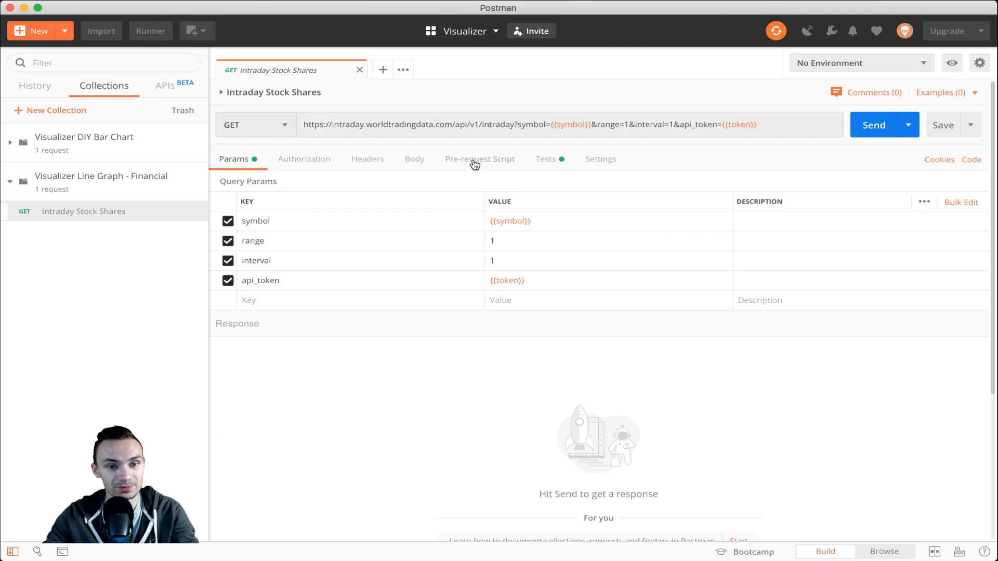
pyautogui.moveTo(436, 129)
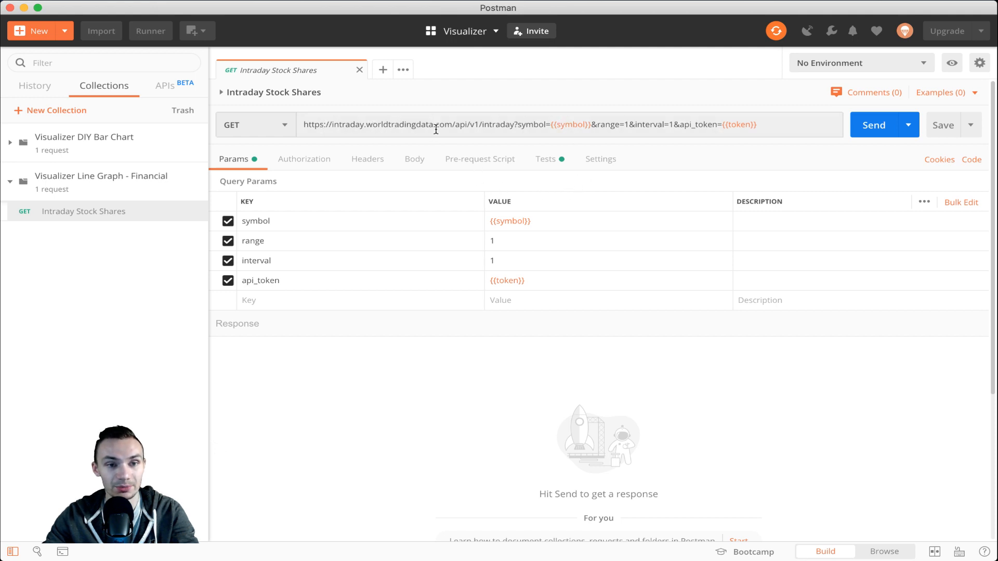
pyautogui.moveTo(510, 124)
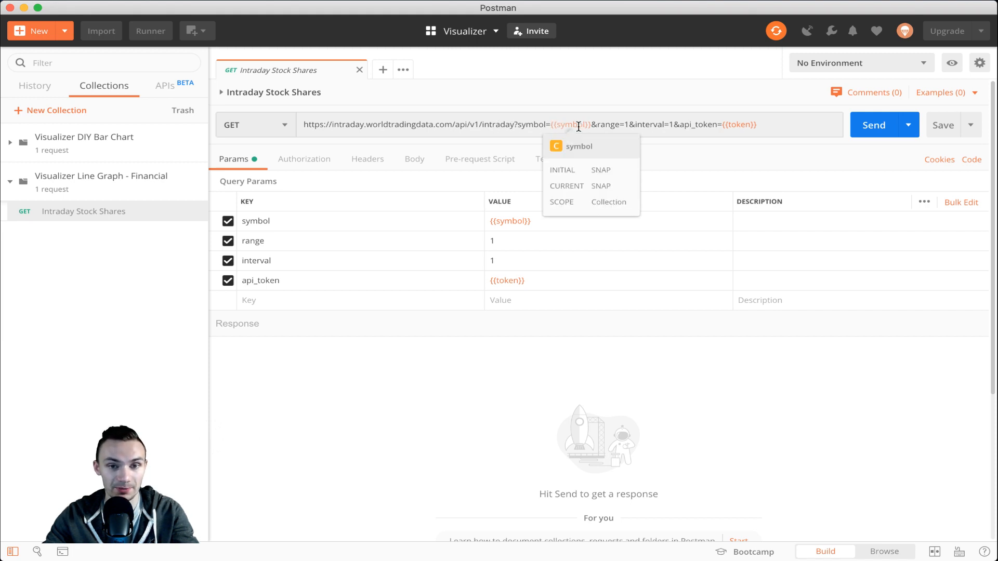
pyautogui.moveTo(713, 123)
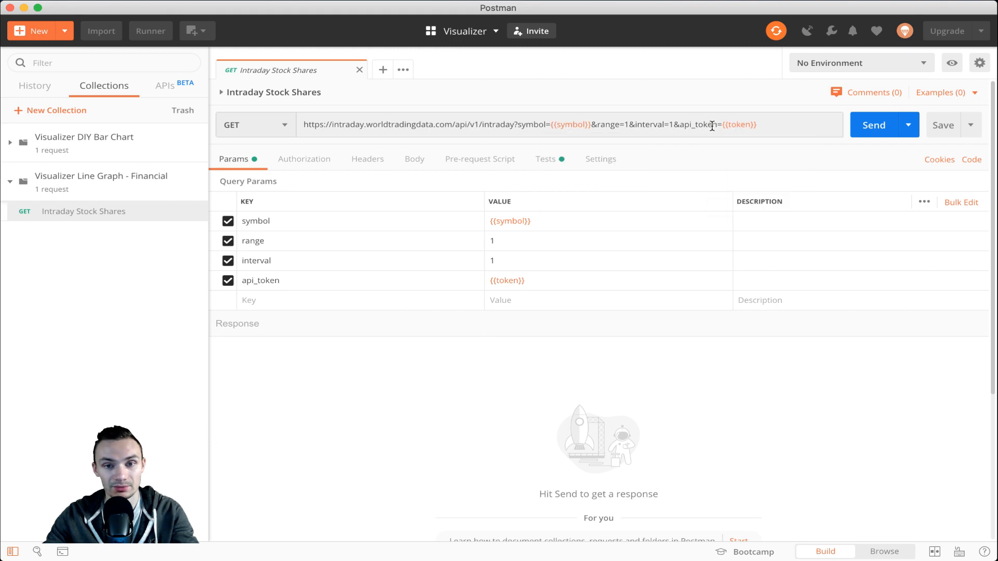
pyautogui.moveTo(732, 124)
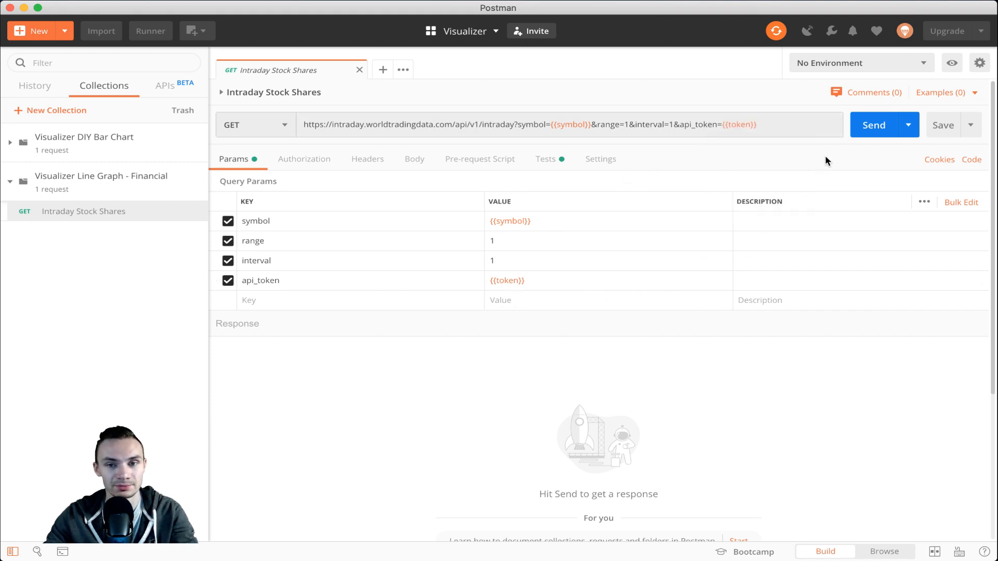
pyautogui.moveTo(507, 167)
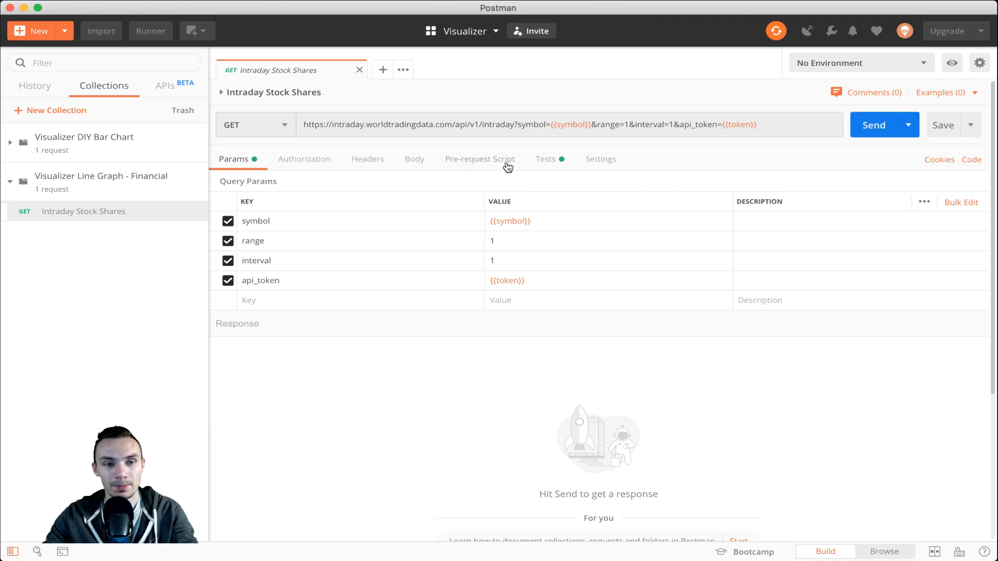
# Review the Tests script's vizData mapping the symbol, intraday labels and volume values
pyautogui.click(546, 159)
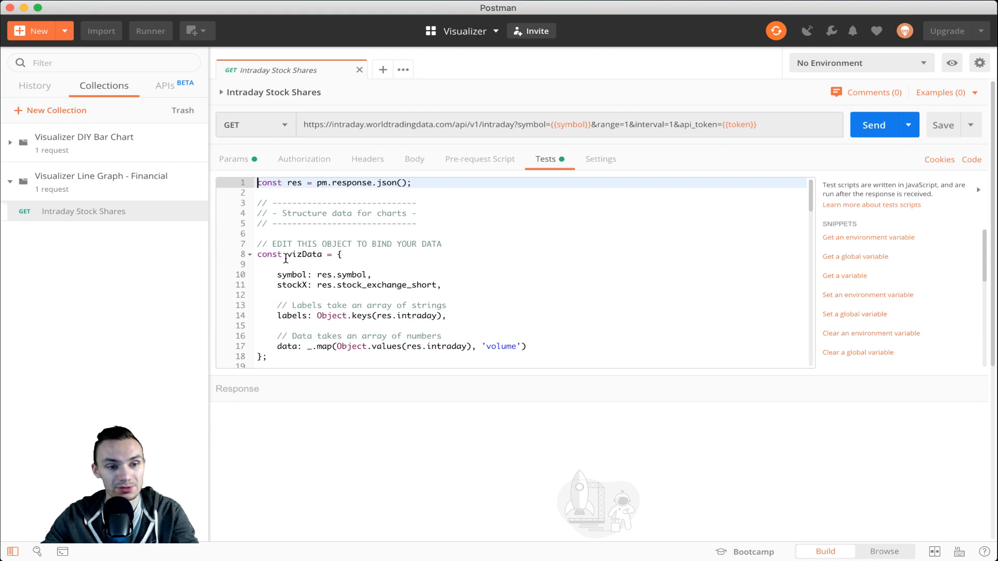
pyautogui.scroll(-3)
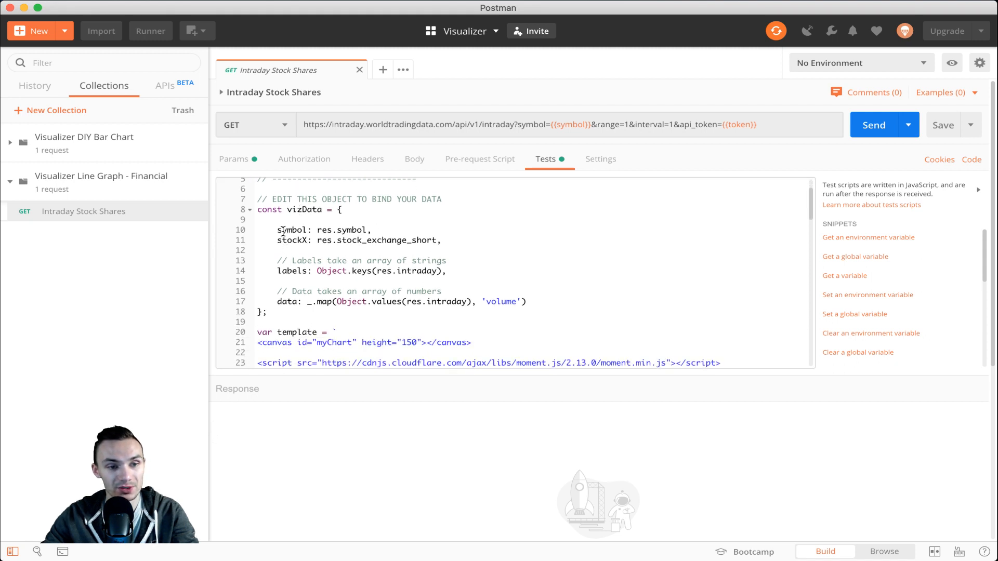
pyautogui.click(287, 230)
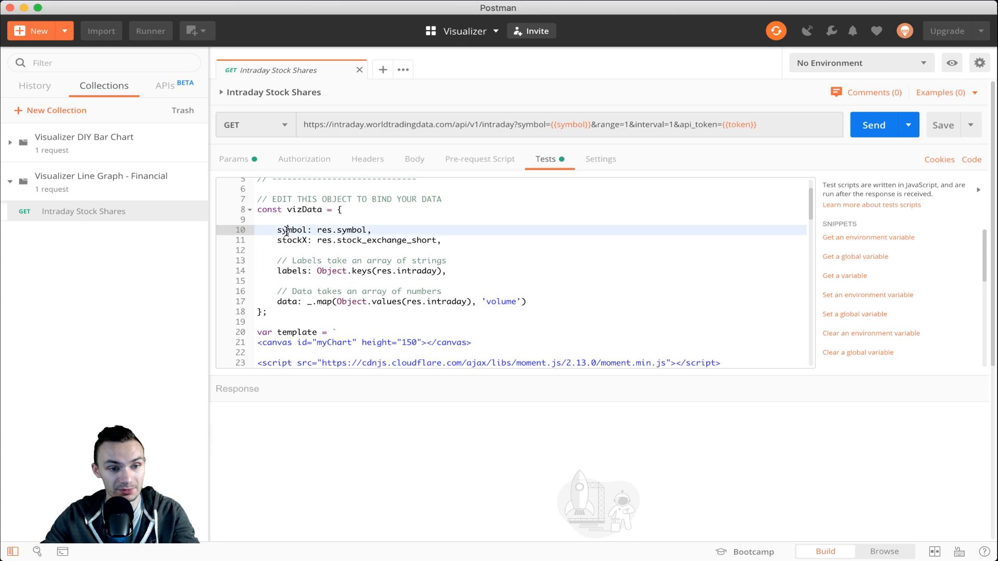
pyautogui.click(280, 271)
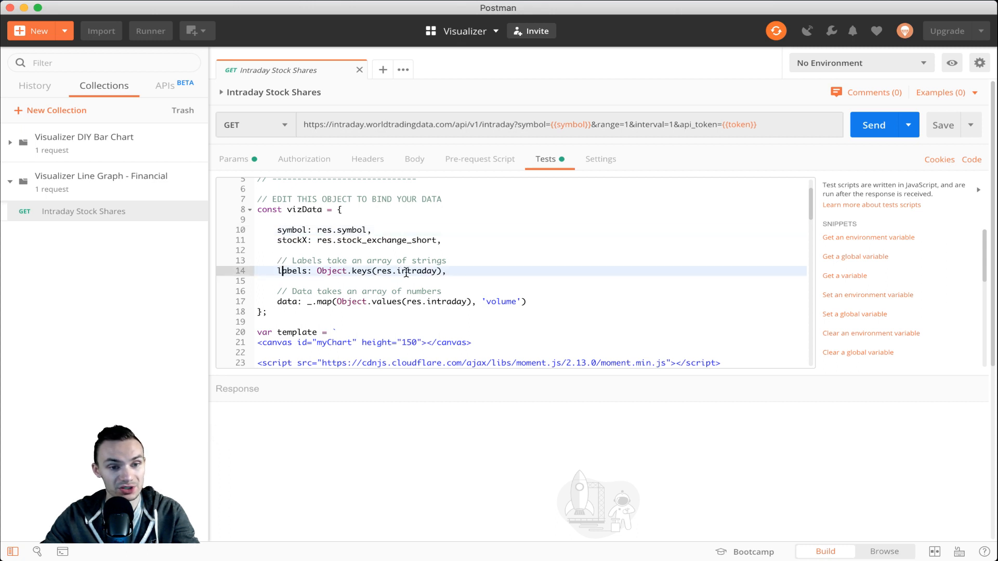
pyautogui.doubleClick(417, 270)
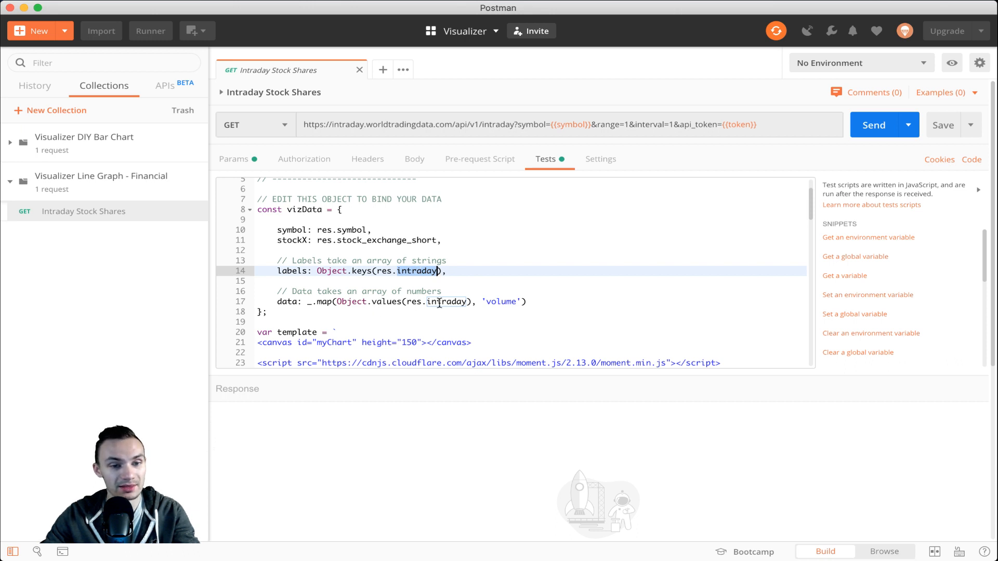
pyautogui.click(438, 302)
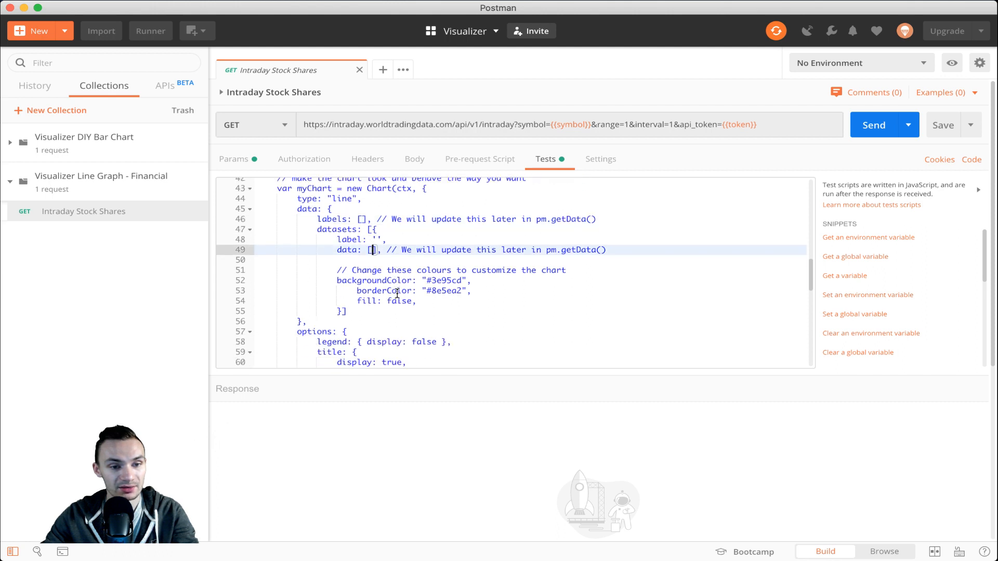
# Review the Chart.js template lines setting the chart title and the dataset label
pyautogui.scroll(-3)
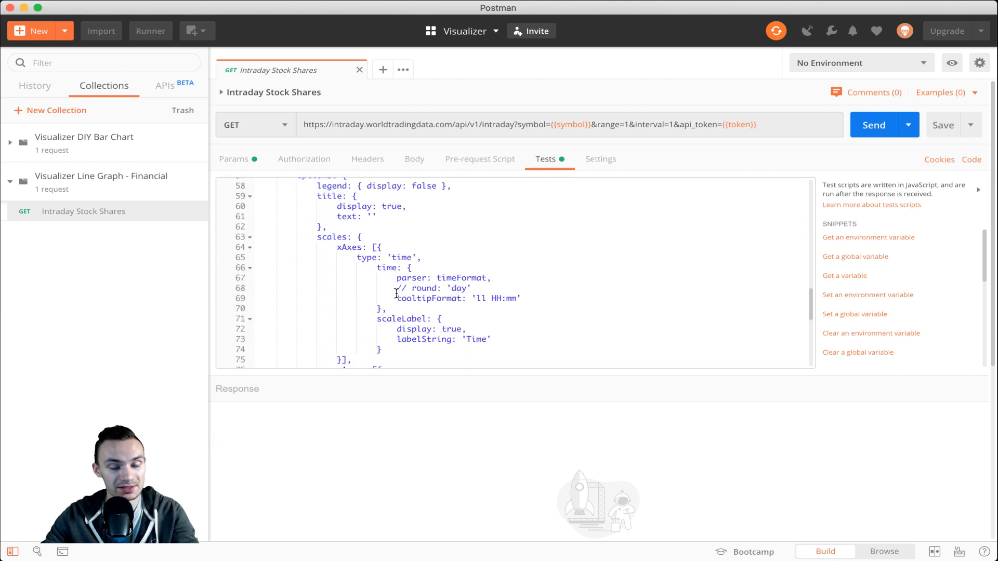
pyautogui.scroll(-3)
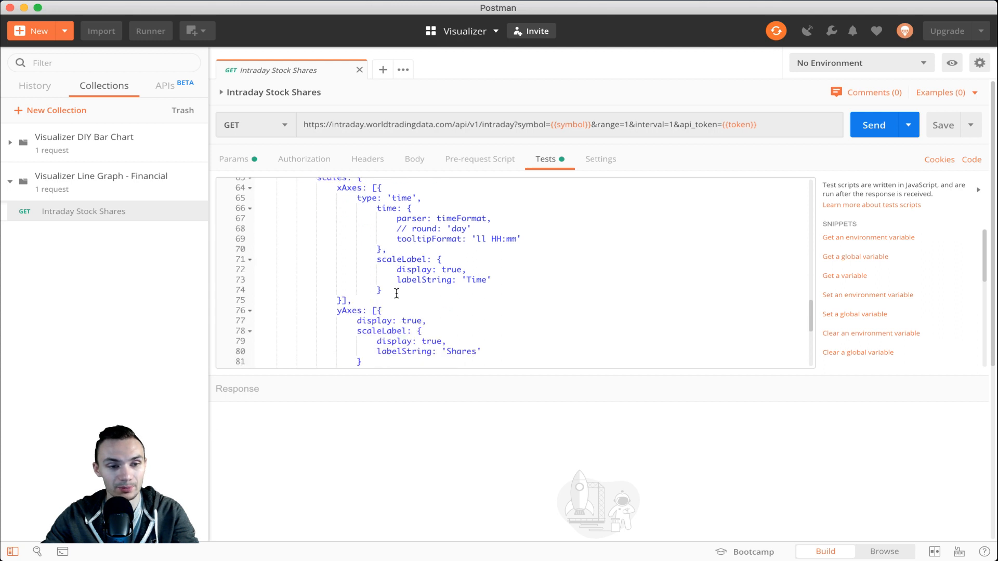
pyautogui.moveTo(373, 252)
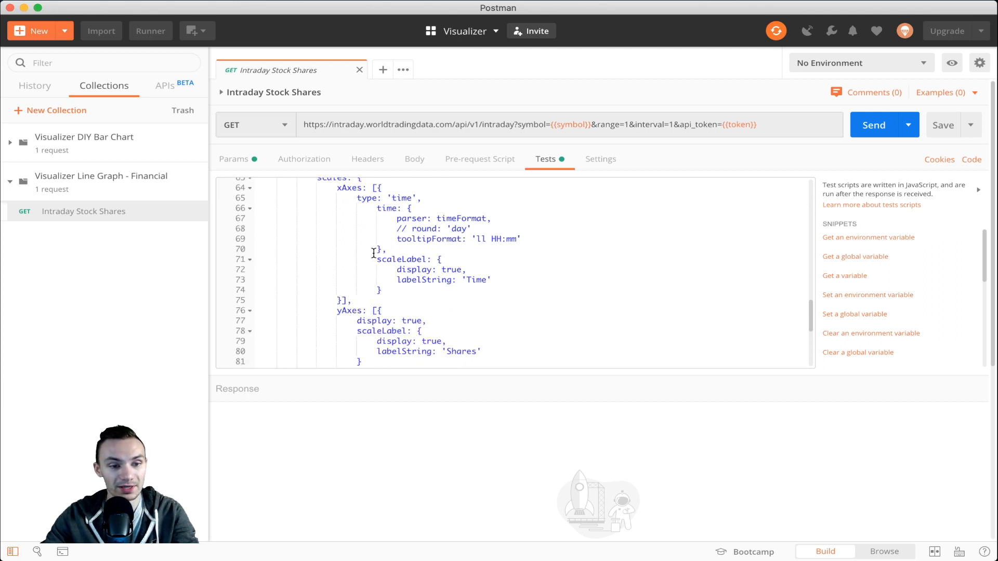
pyautogui.scroll(-3)
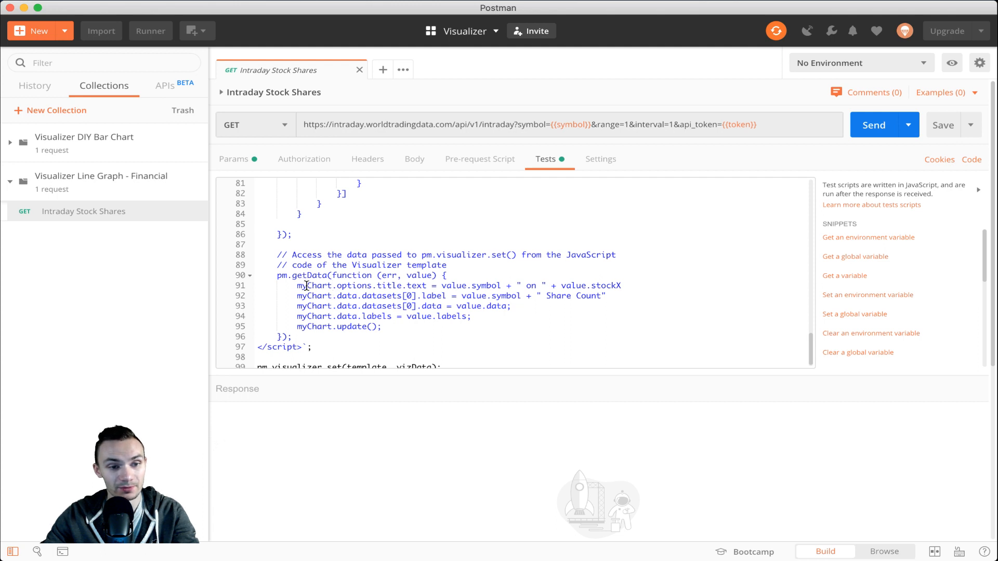
pyautogui.click(413, 285)
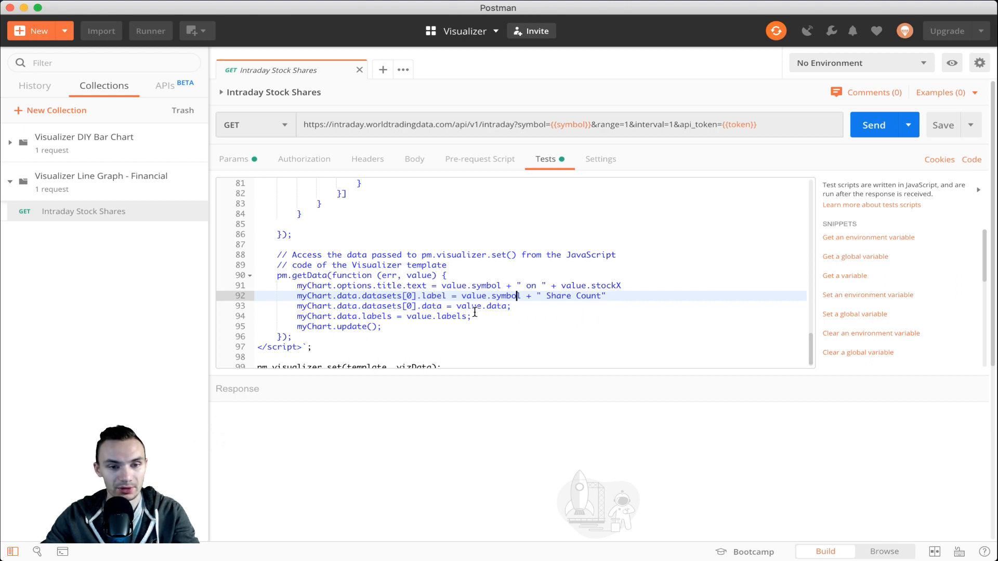
pyautogui.click(474, 306)
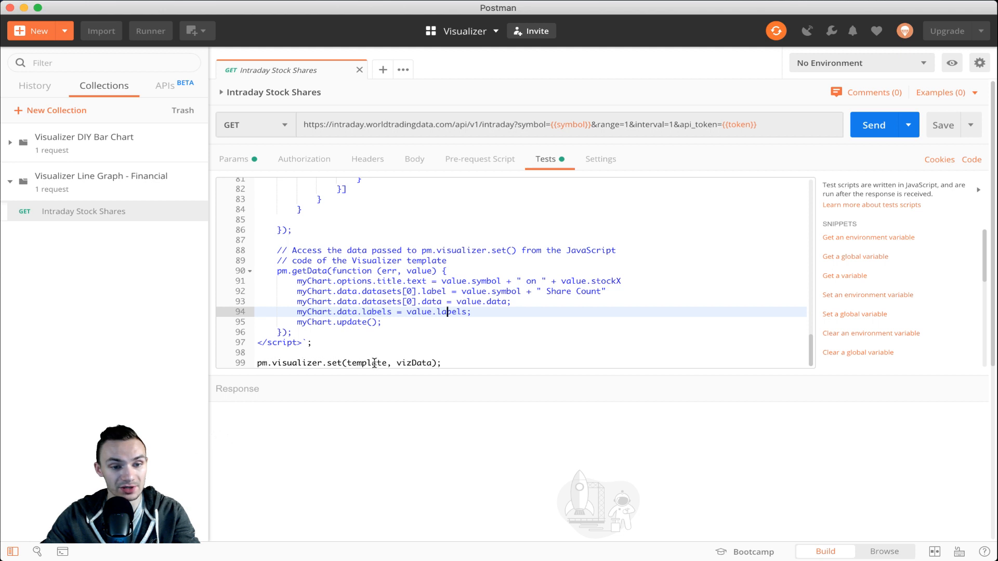
pyautogui.moveTo(224, 234)
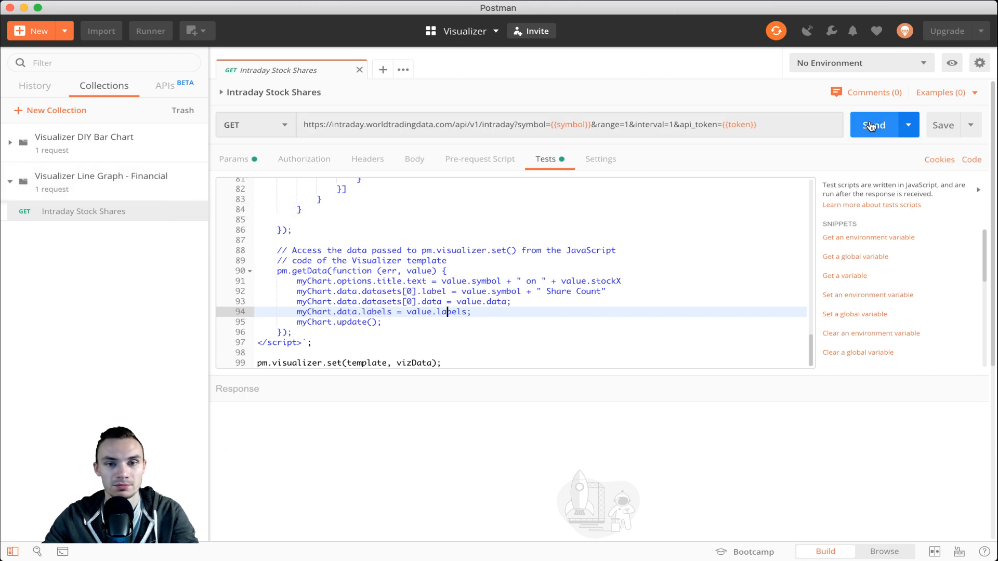
# Send the request and inspect SNAP's stock exchange field and first intraday timestamp in the response
pyautogui.click(873, 125)
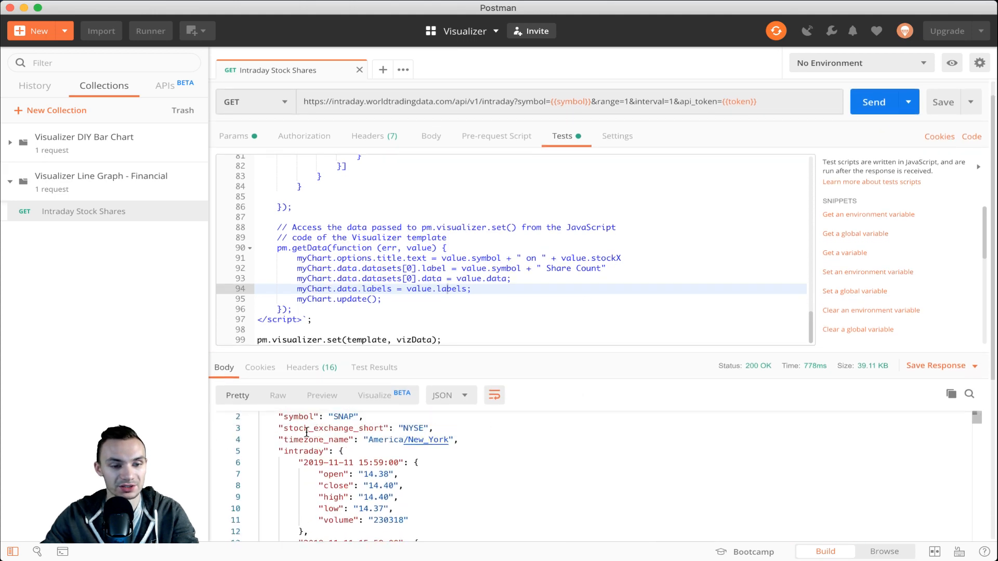
pyautogui.click(284, 451)
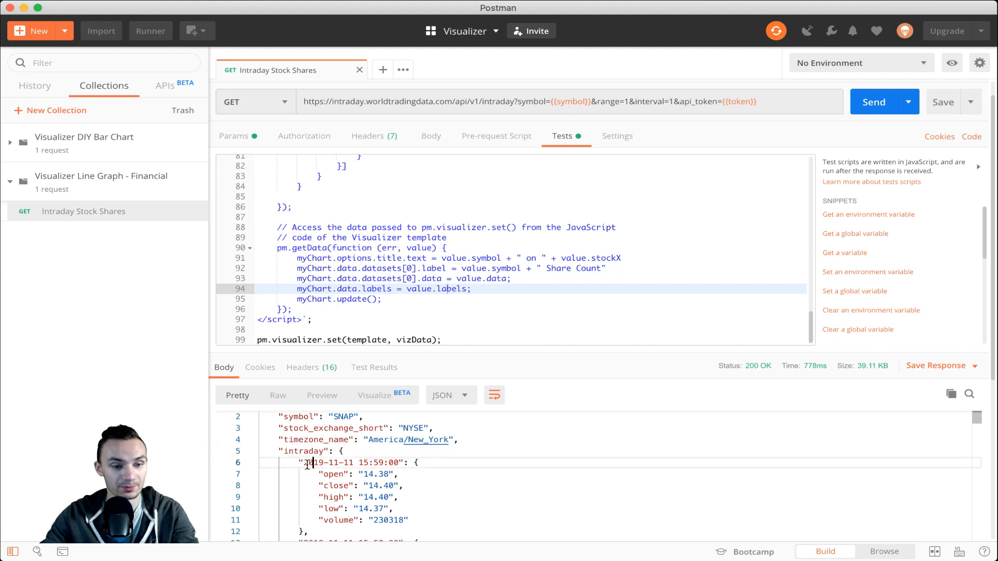
pyautogui.moveTo(309, 462); pyautogui.dragTo(392, 462)
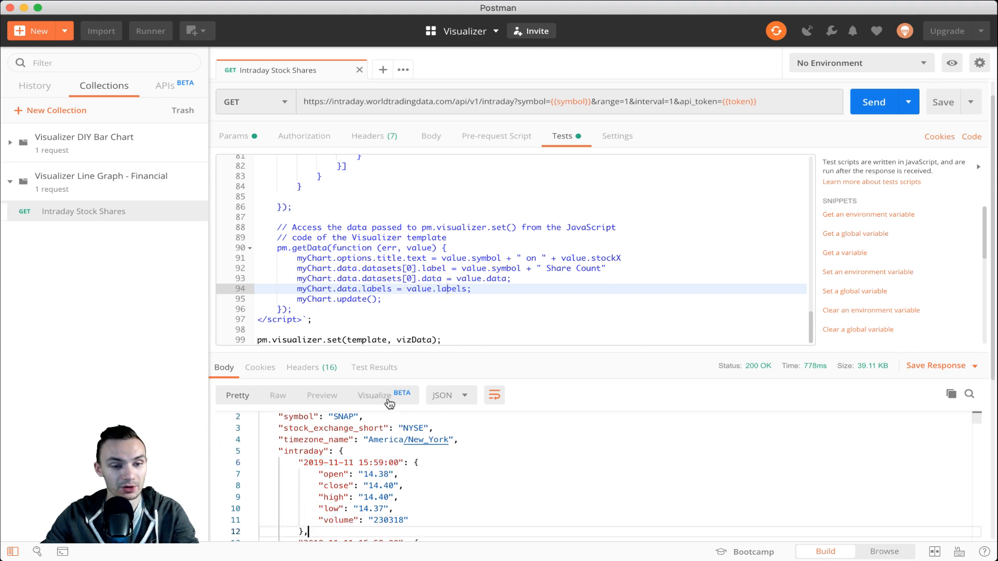
pyautogui.click(374, 395)
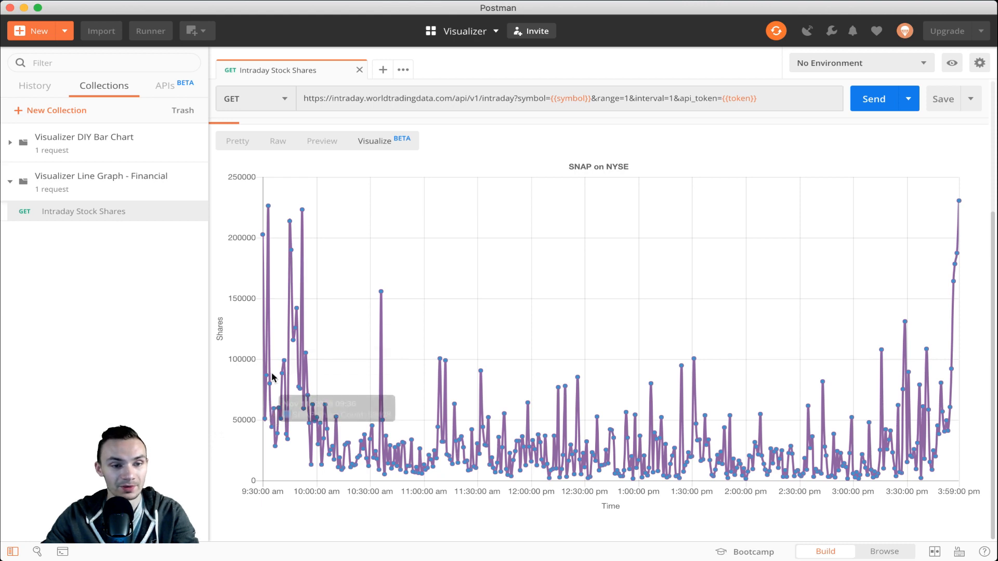
pyautogui.moveTo(298, 222)
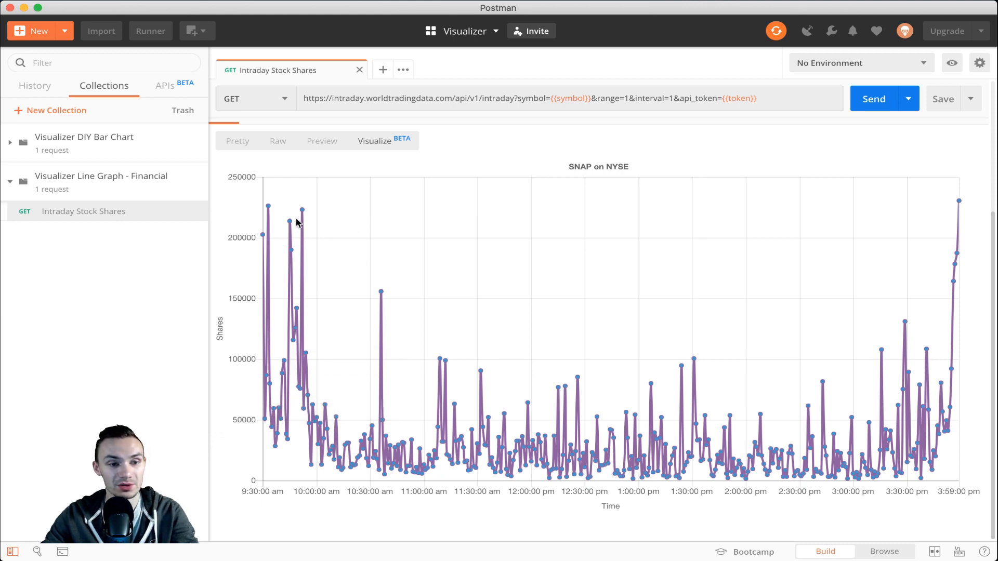
pyautogui.moveTo(326, 243)
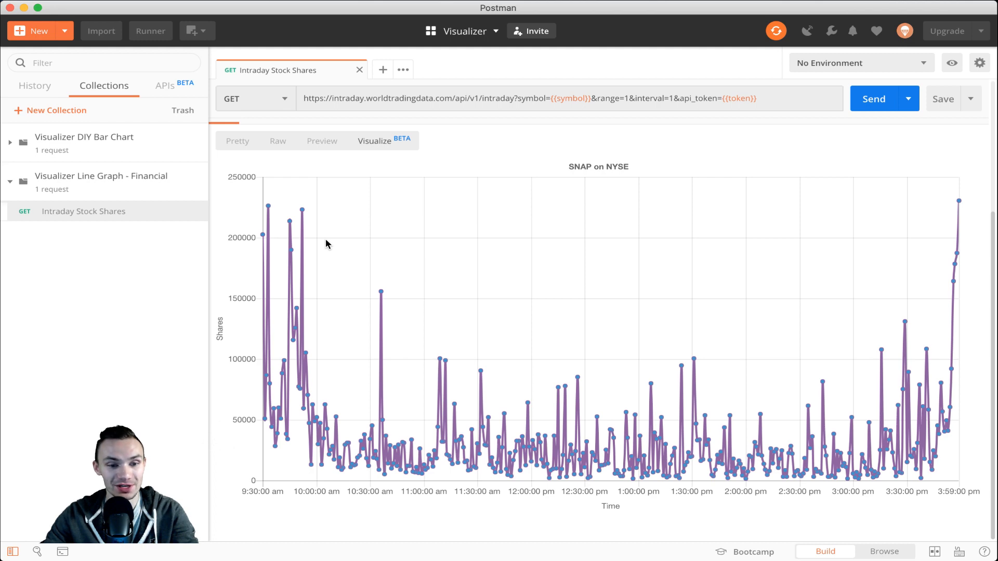
pyautogui.moveTo(312, 206)
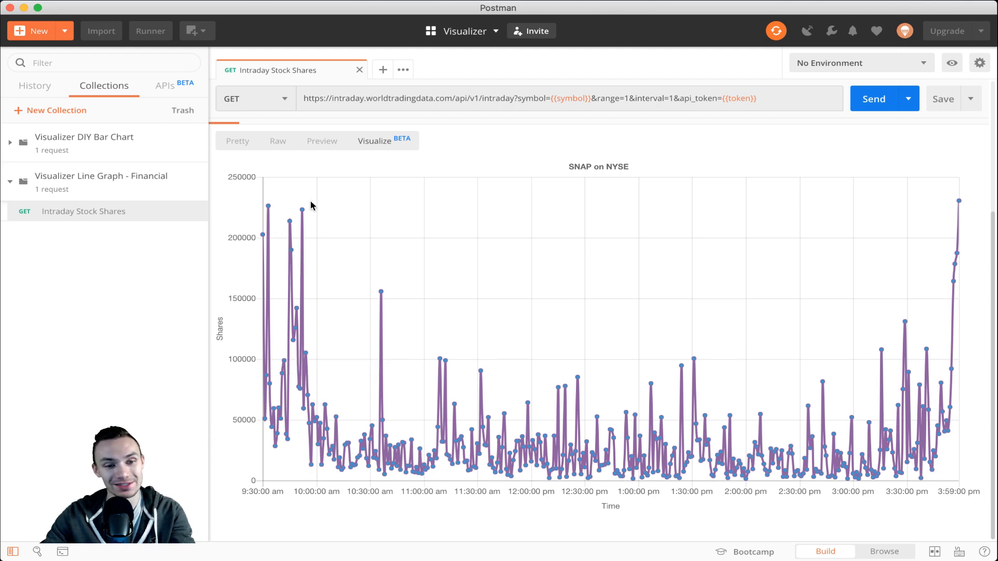
pyautogui.moveTo(615, 354)
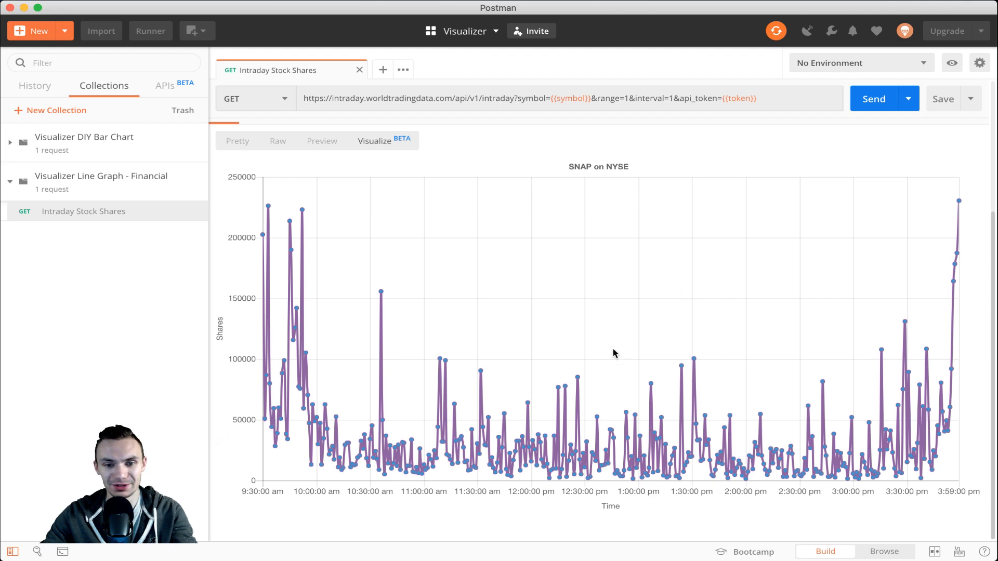
pyautogui.moveTo(606, 388)
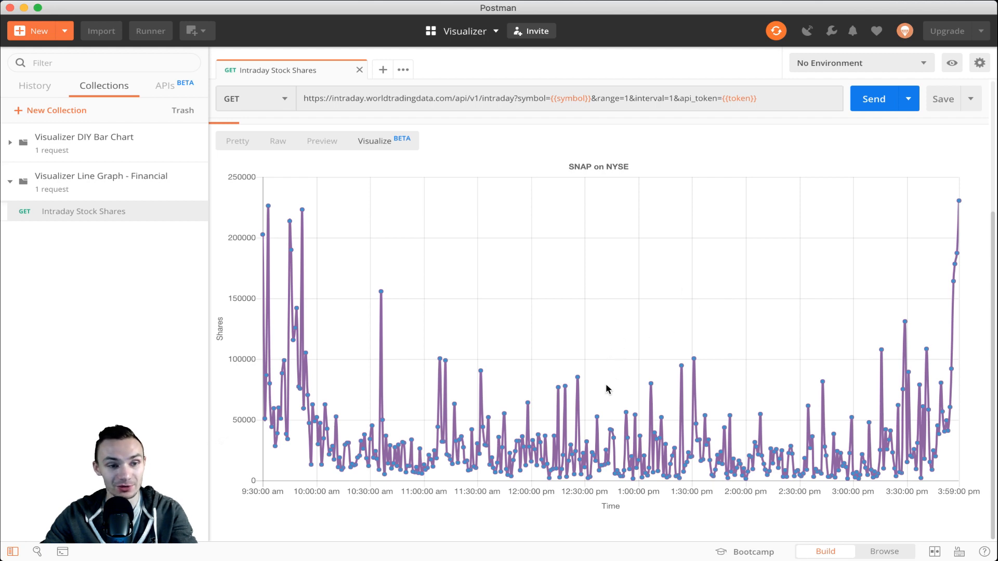
pyautogui.moveTo(543, 298)
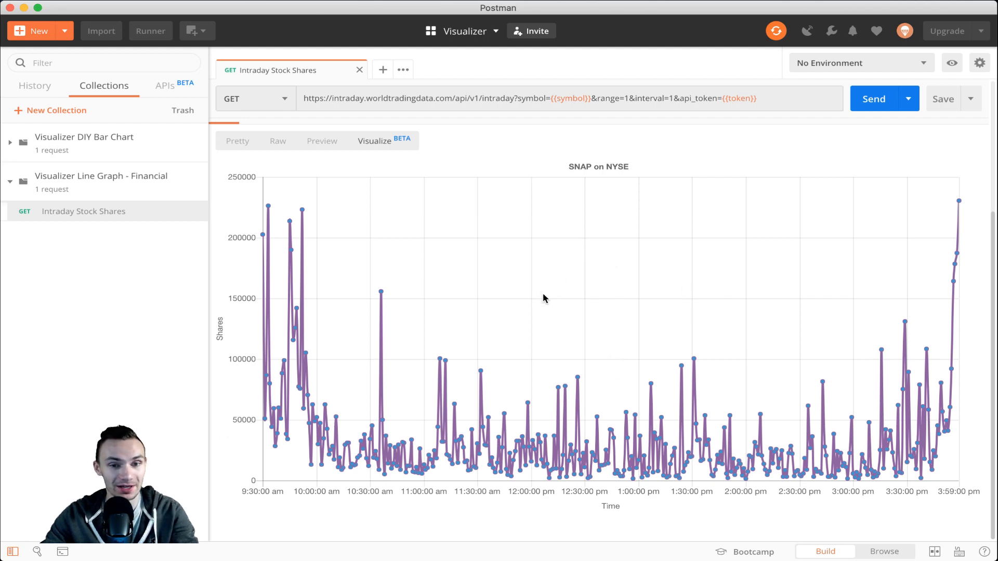
pyautogui.moveTo(560, 295)
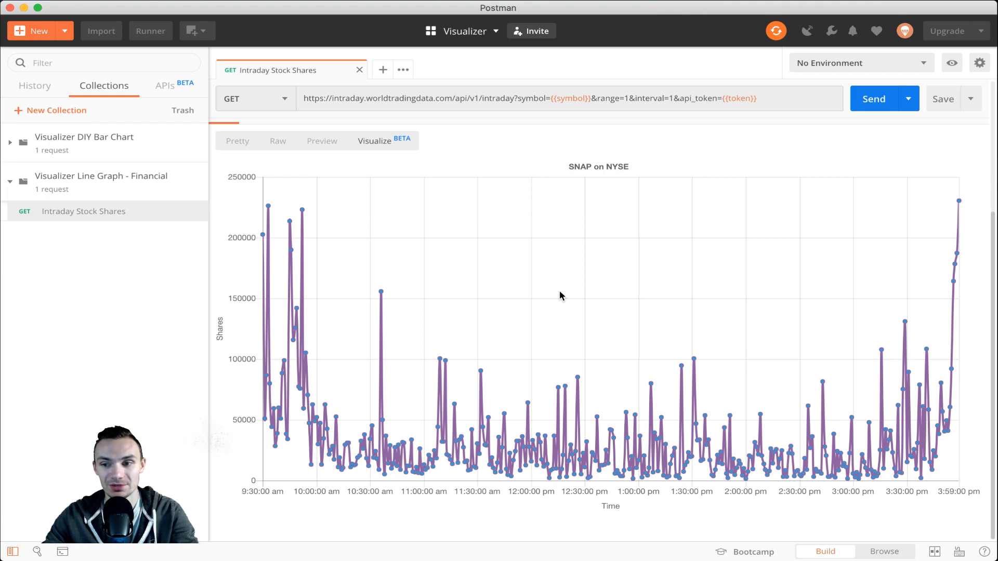
pyautogui.moveTo(534, 160)
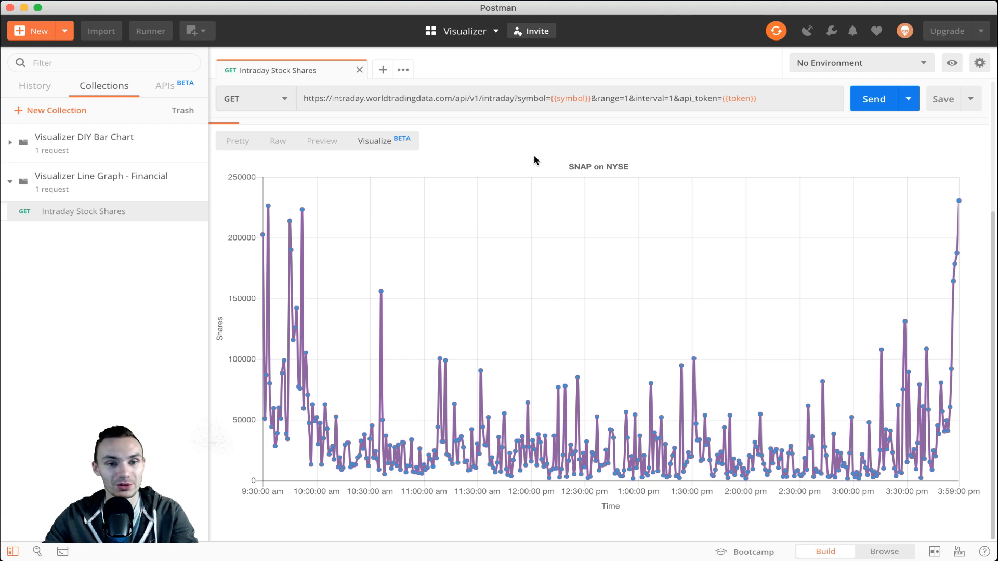
# Select the World Trade Data environment, check its variables, and resend to chart MSFT on NASDAQ
pyautogui.click(859, 63)
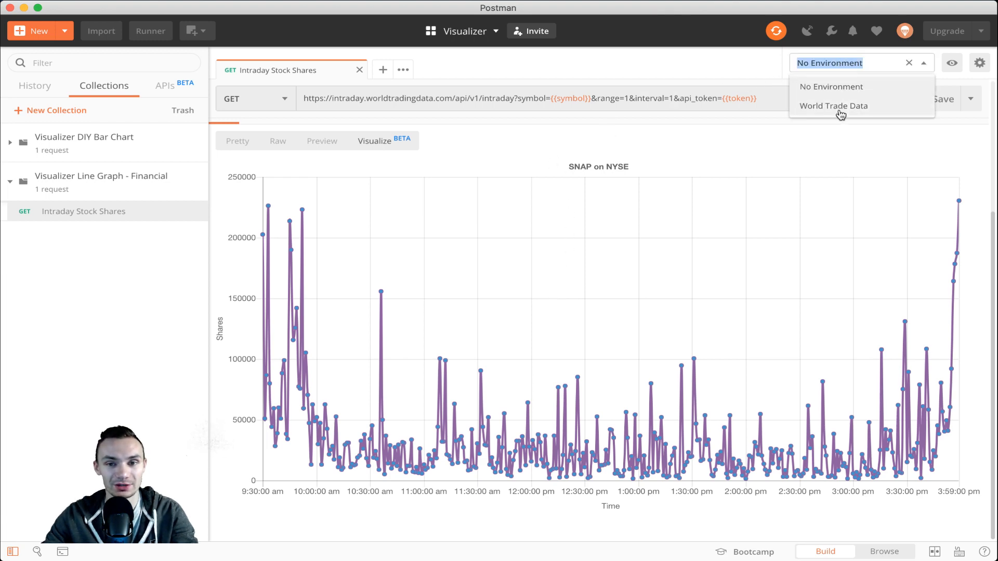
pyautogui.click(833, 106)
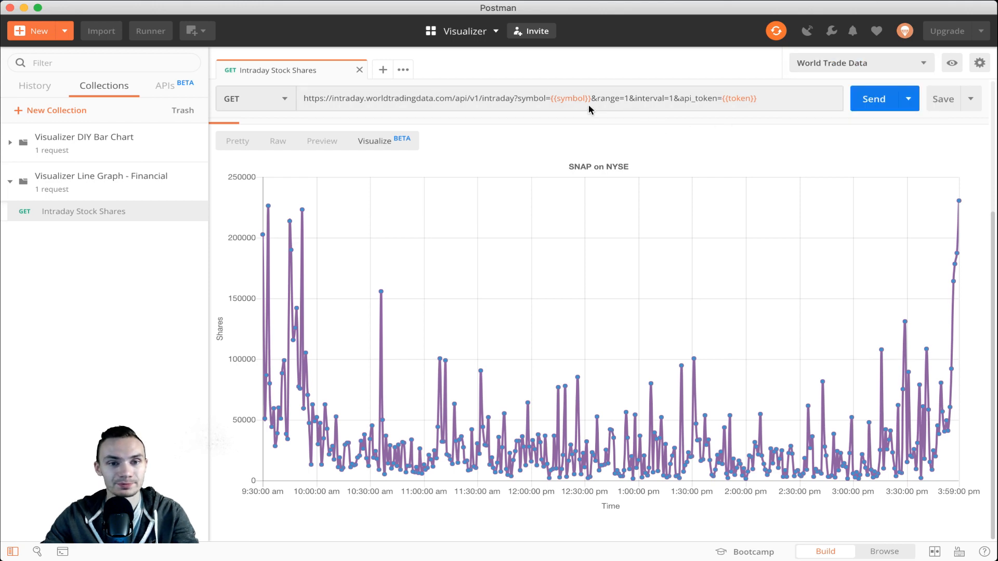
pyautogui.moveTo(571, 98)
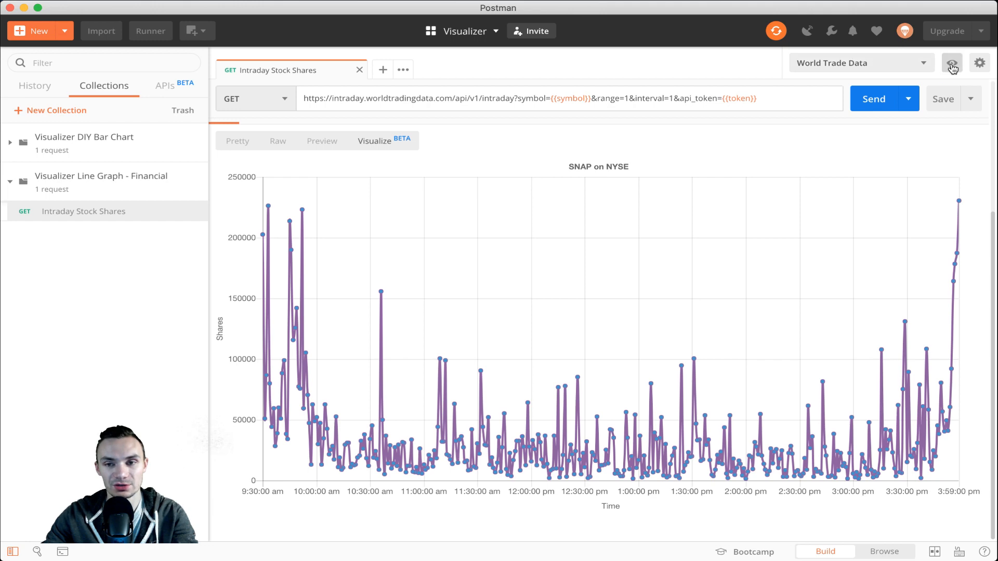
pyautogui.click(951, 62)
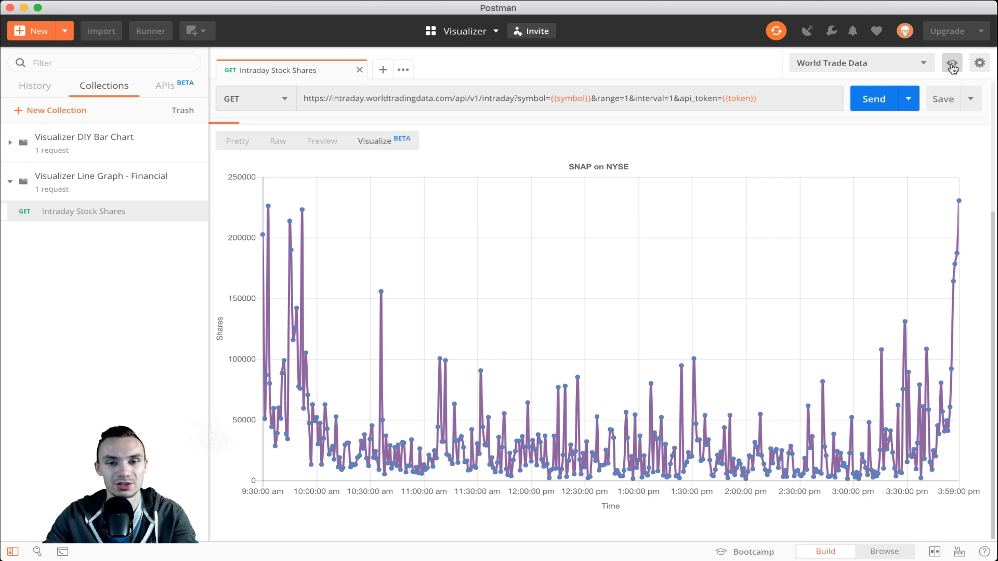
pyautogui.click(951, 63)
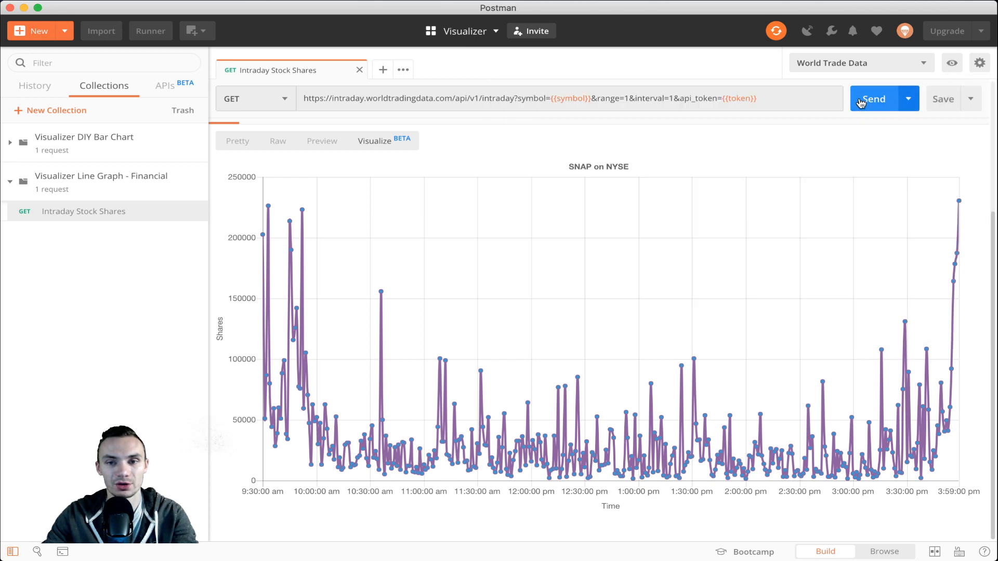
pyautogui.click(874, 99)
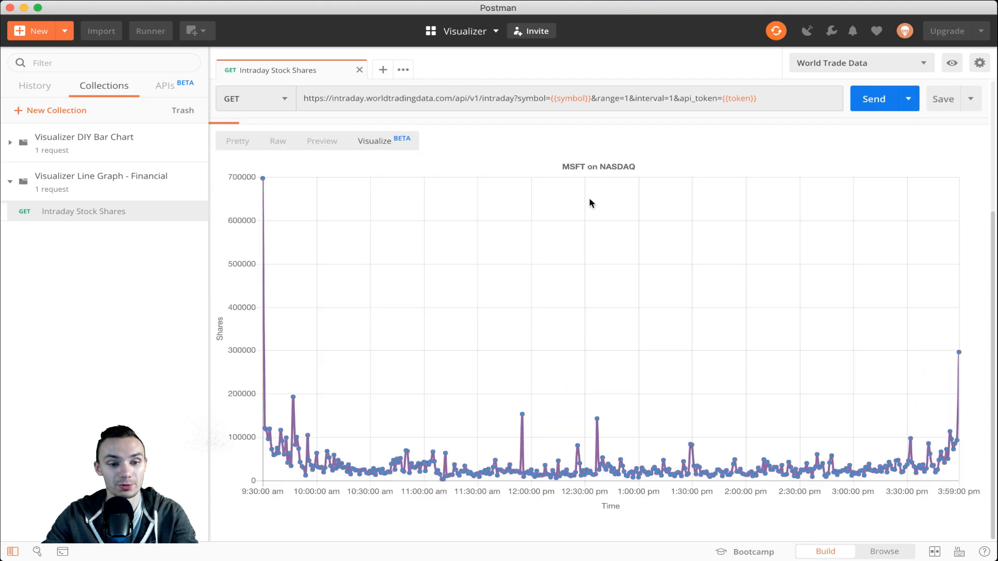
pyautogui.moveTo(311, 425)
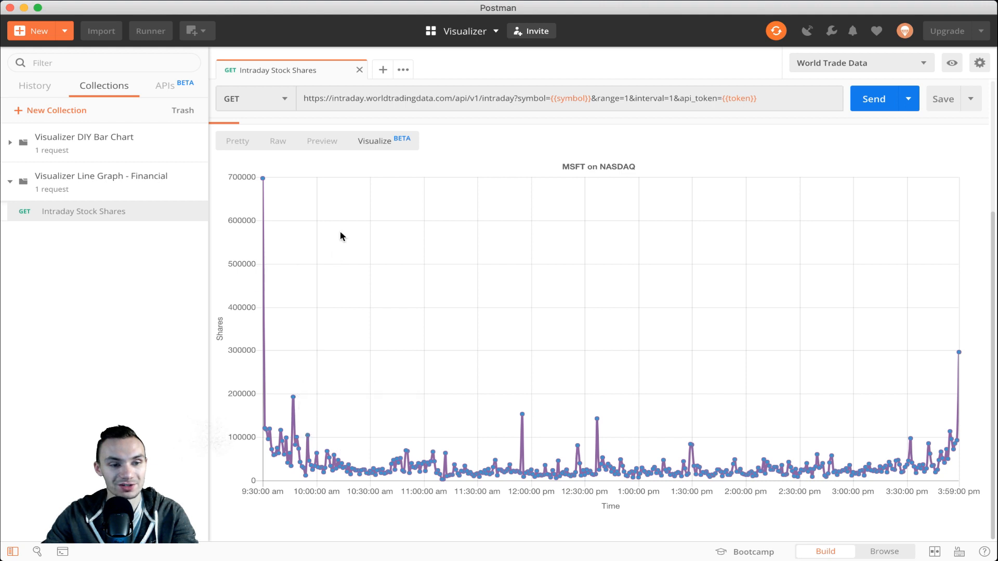
pyautogui.moveTo(263, 180)
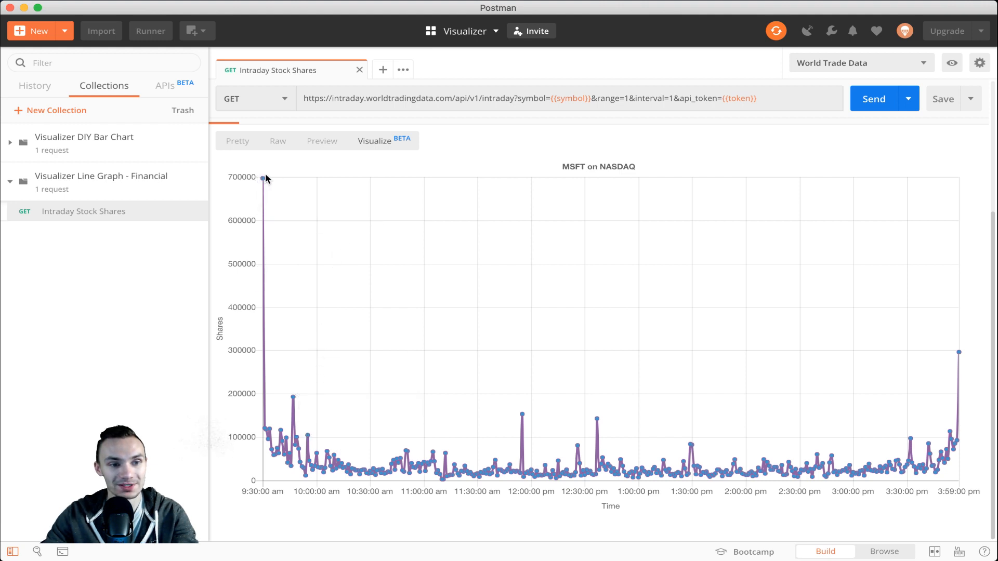
pyautogui.moveTo(523, 414)
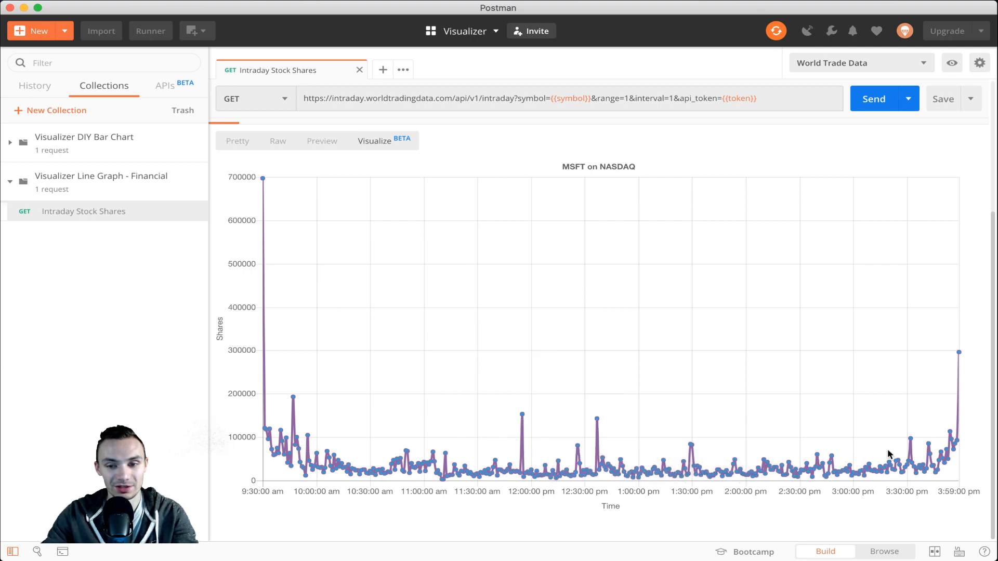
pyautogui.moveTo(828, 132)
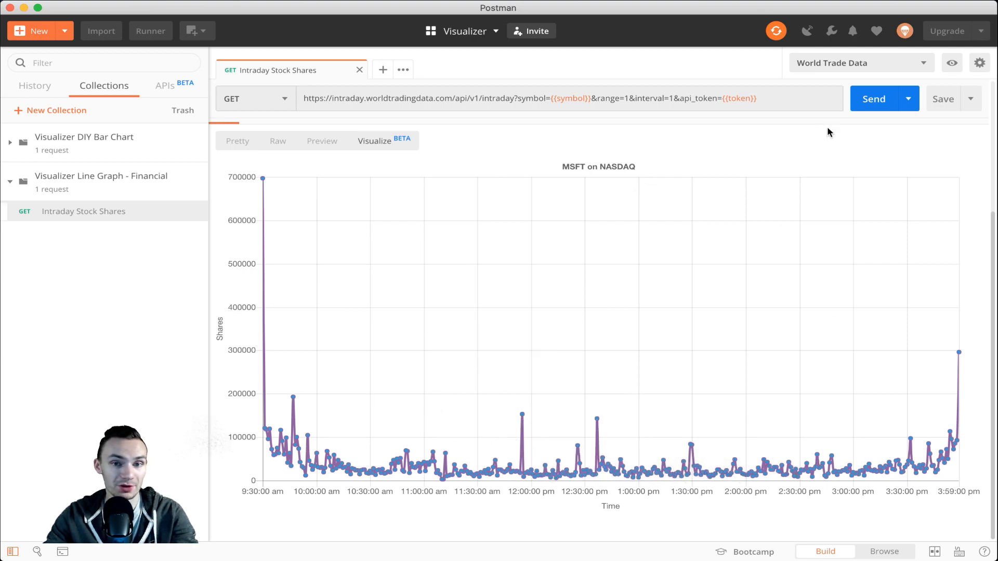
pyautogui.moveTo(570, 98)
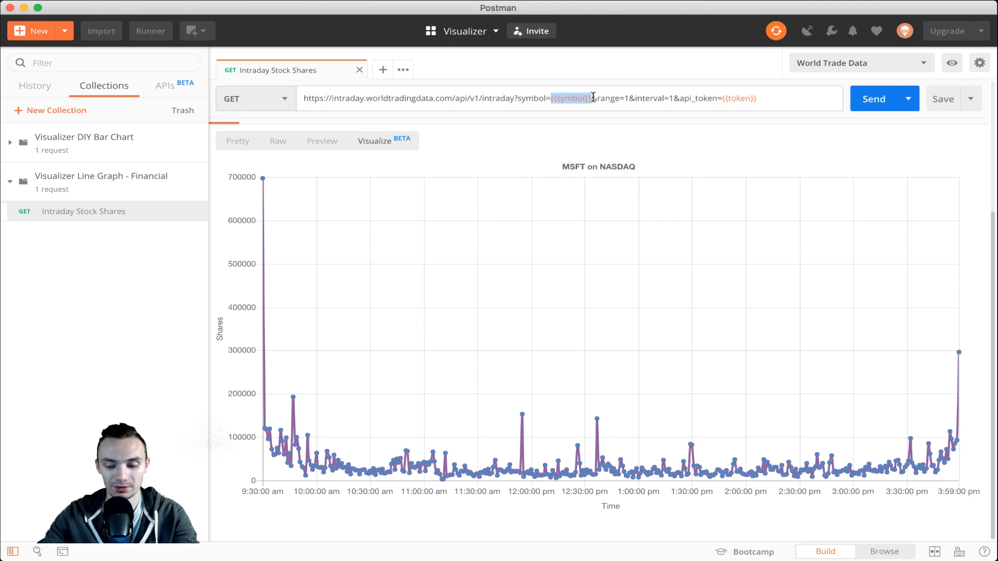
# Fetch intraday data for FB, then replace the symbol with AAPL in the request URL
pyautogui.write('FB')
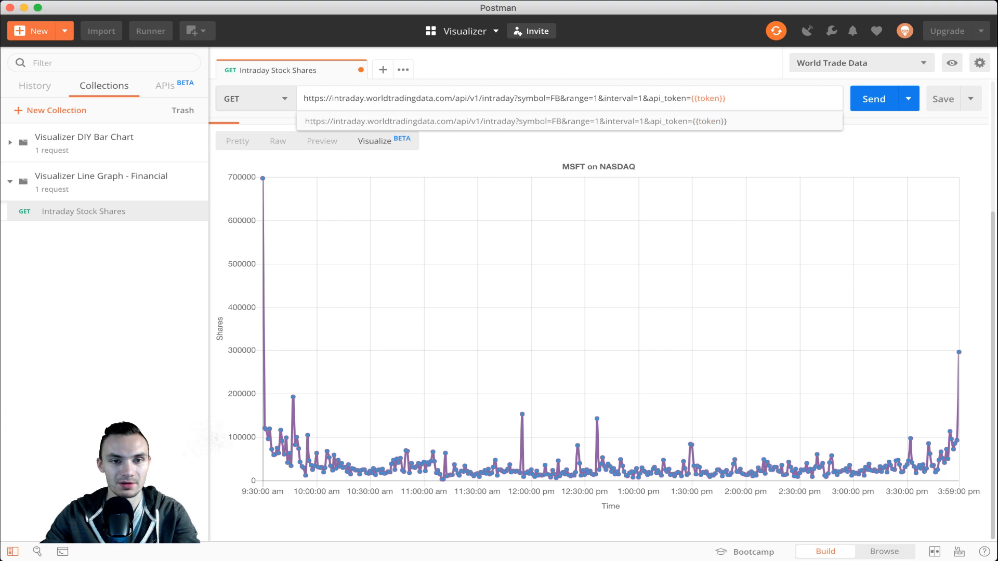
pyautogui.click(874, 98)
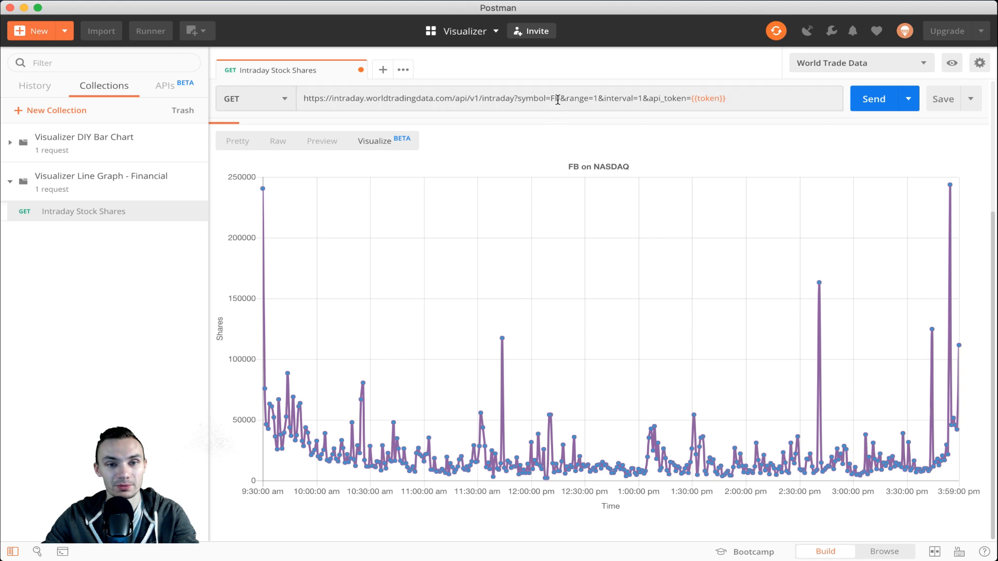
pyautogui.moveTo(501, 341)
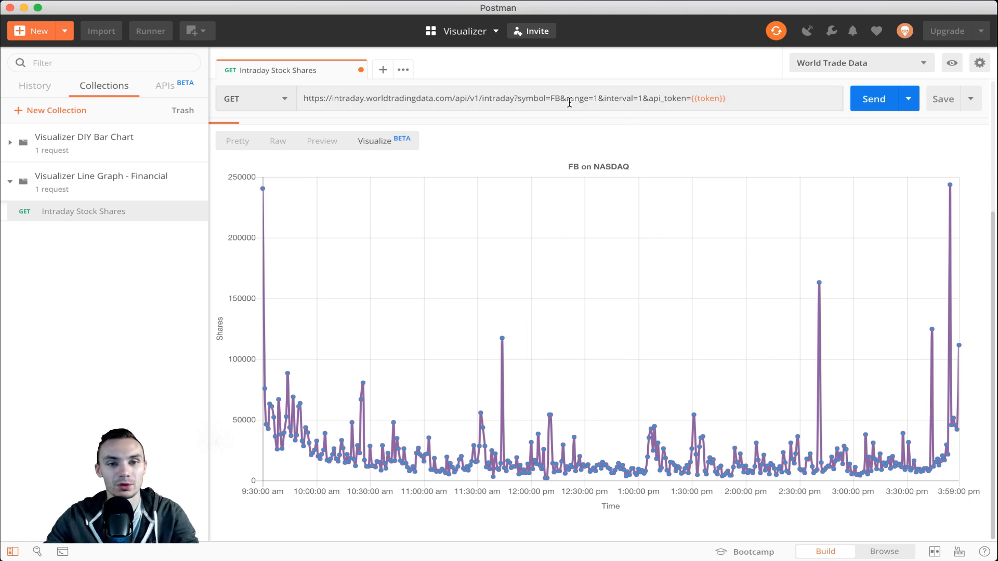
pyautogui.click(560, 98)
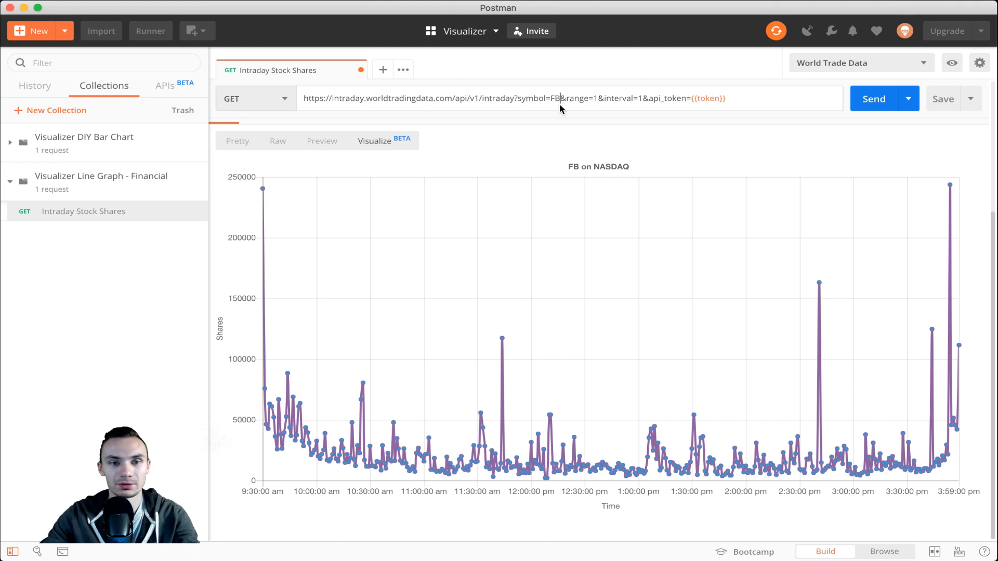
pyautogui.write('A')
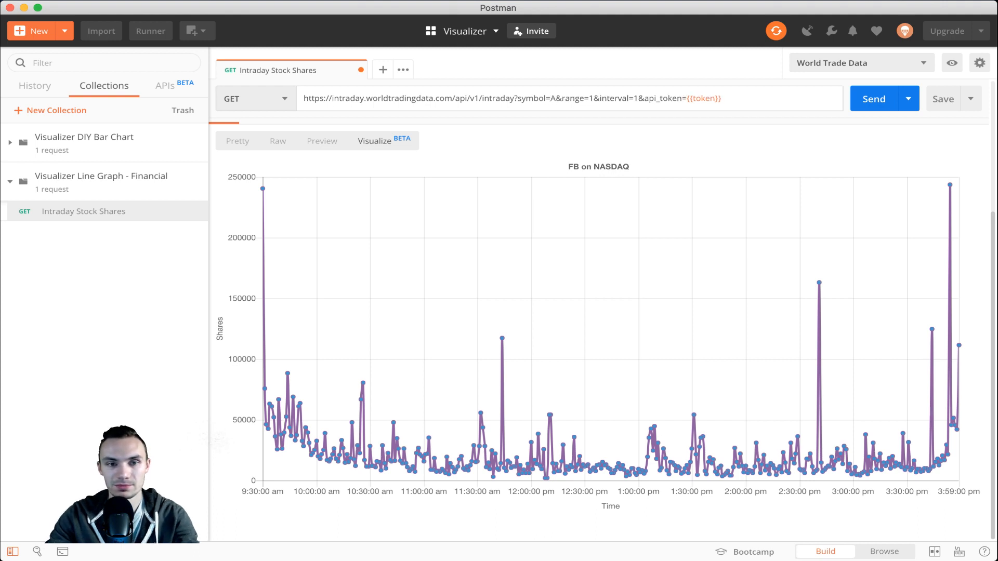
pyautogui.write('APL')
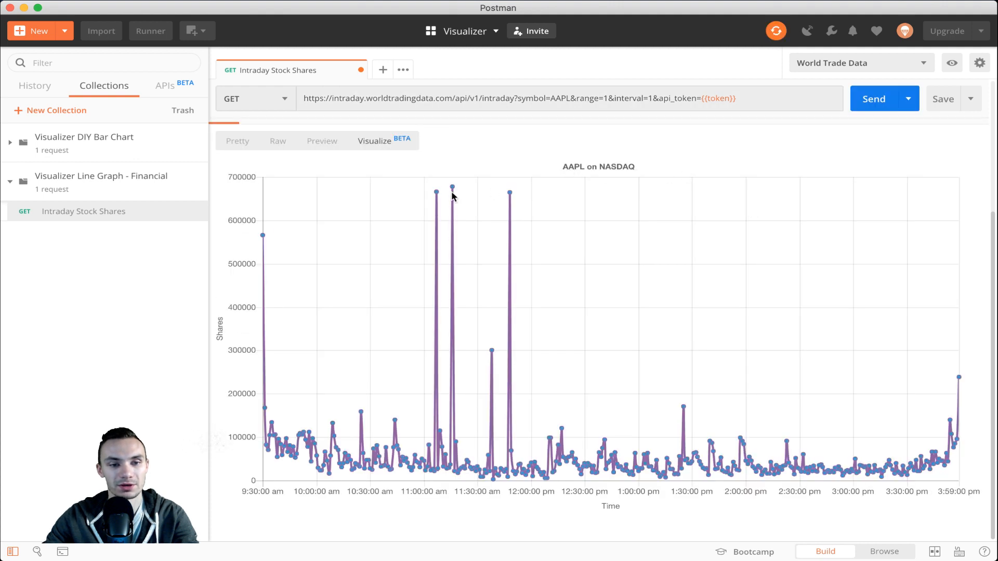
pyautogui.moveTo(452, 190)
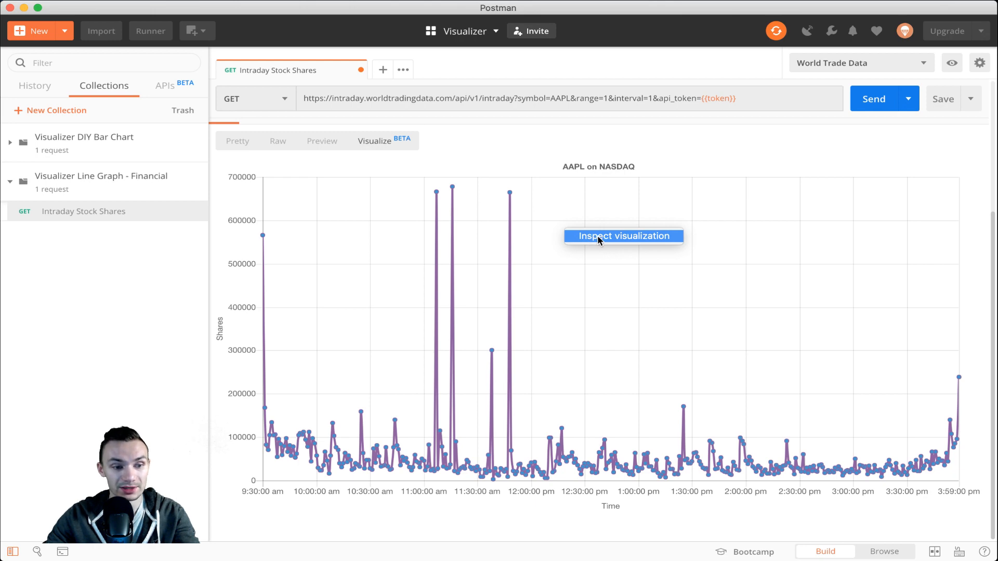
pyautogui.click(623, 236)
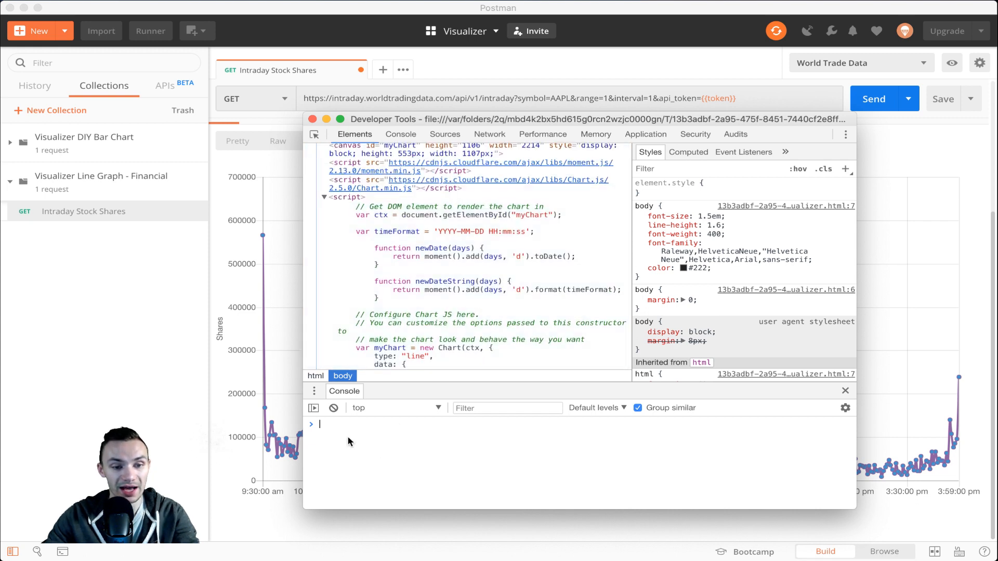
pyautogui.moveTo(359, 428)
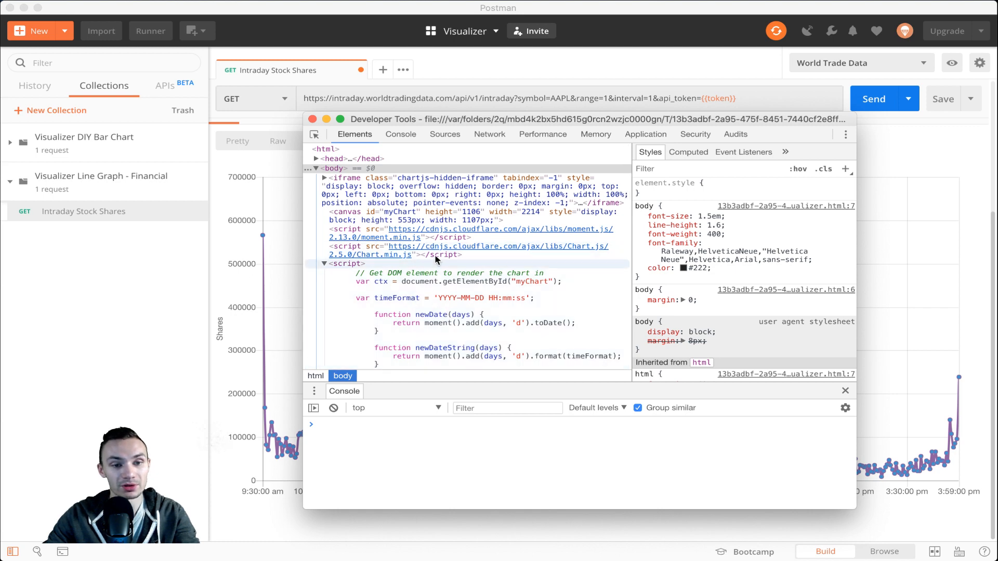
pyautogui.moveTo(588, 231)
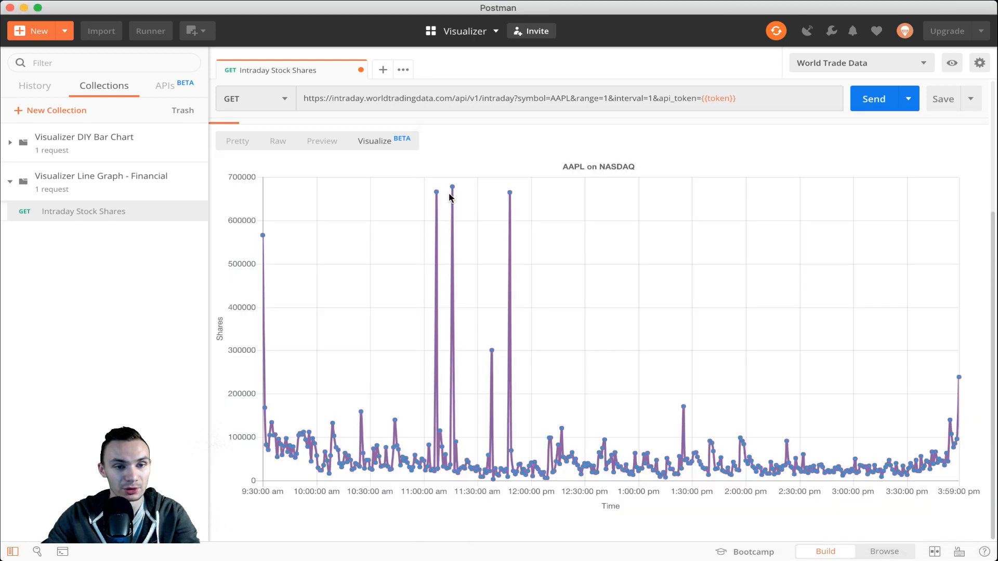
pyautogui.moveTo(438, 278)
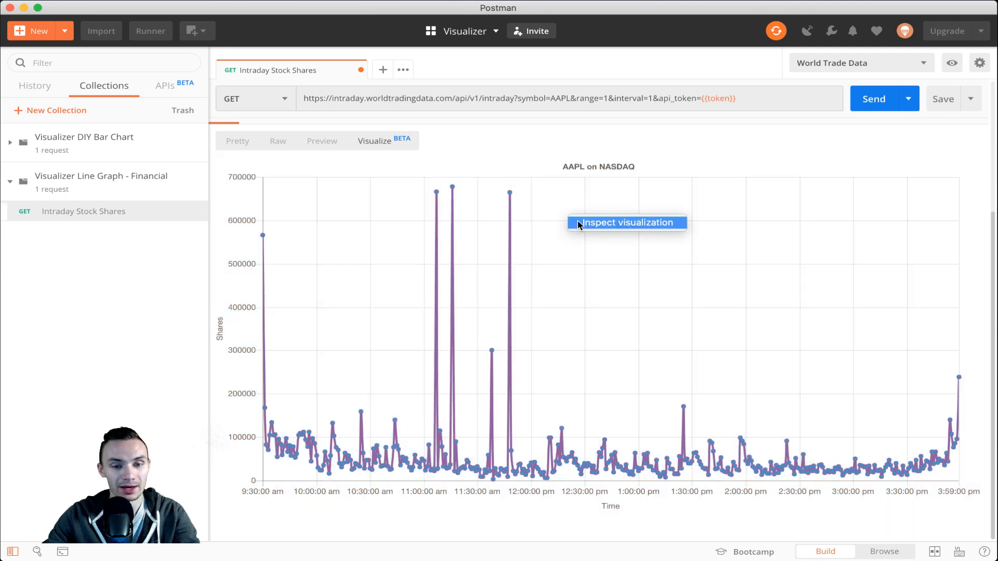
pyautogui.click(625, 223)
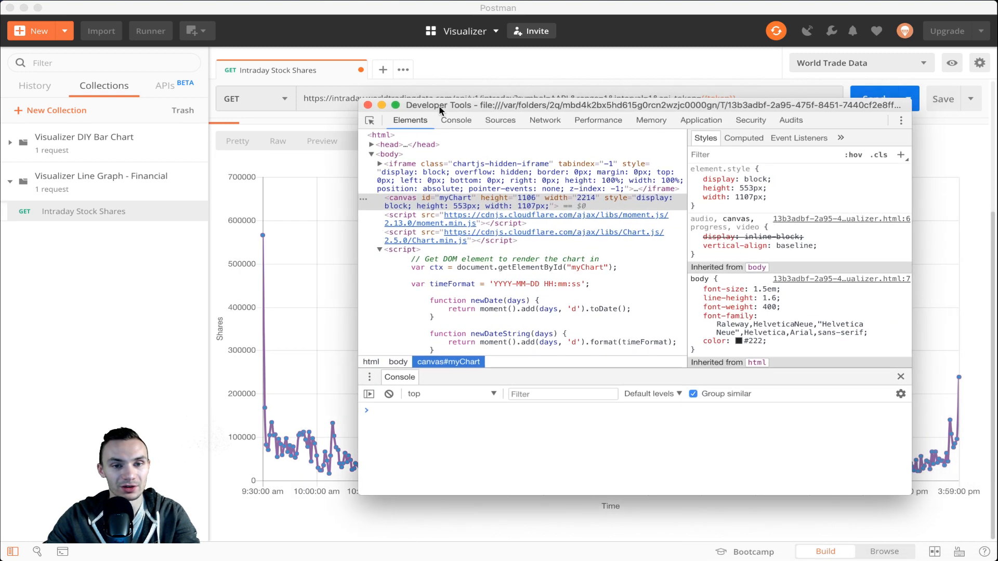
pyautogui.click(455, 121)
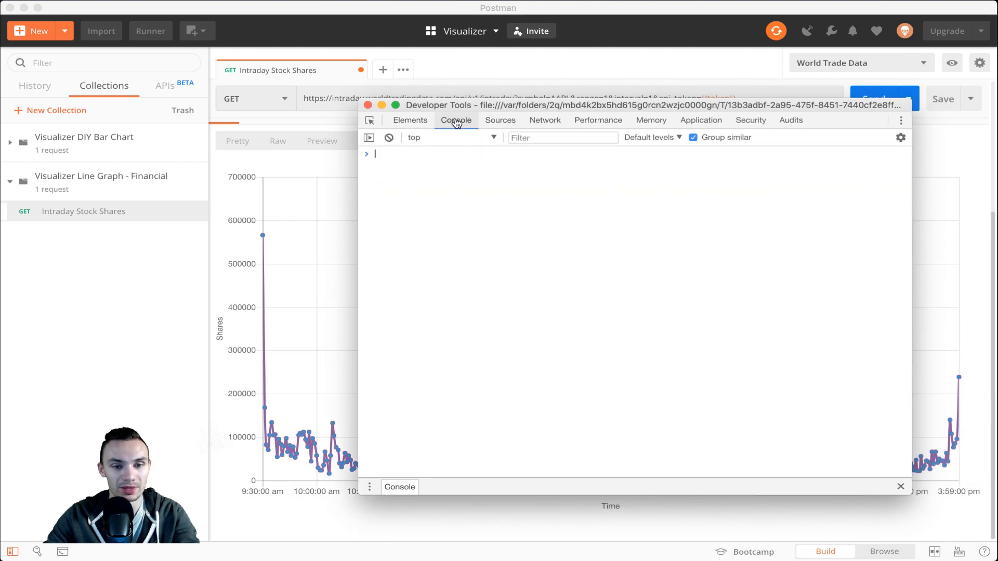
pyautogui.click(500, 121)
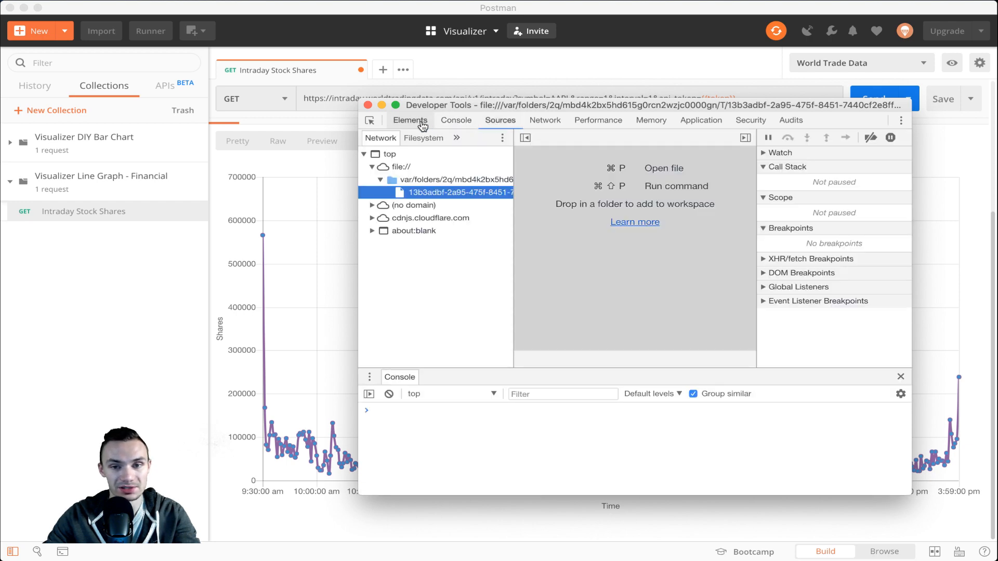
pyautogui.click(409, 119)
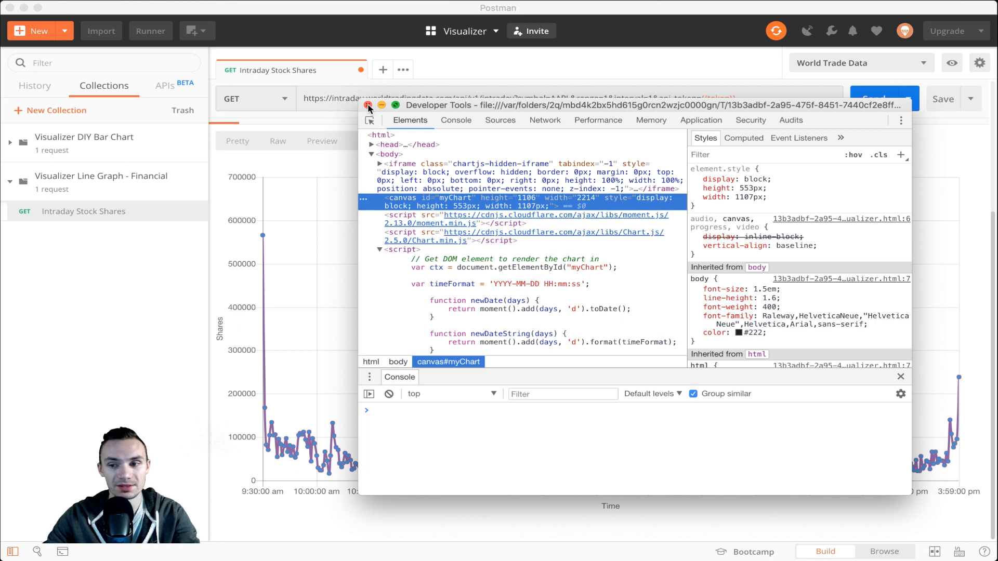
pyautogui.click(368, 106)
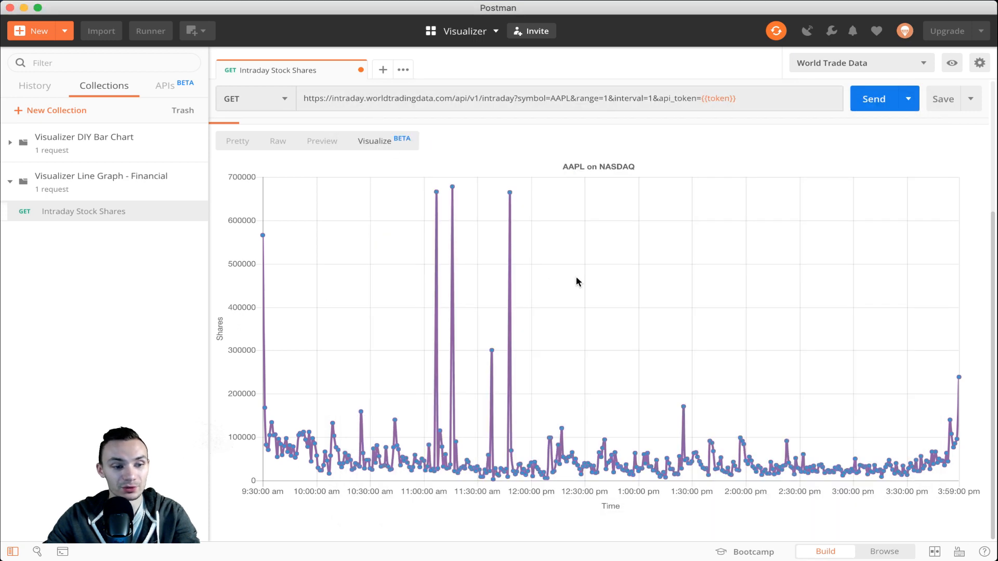